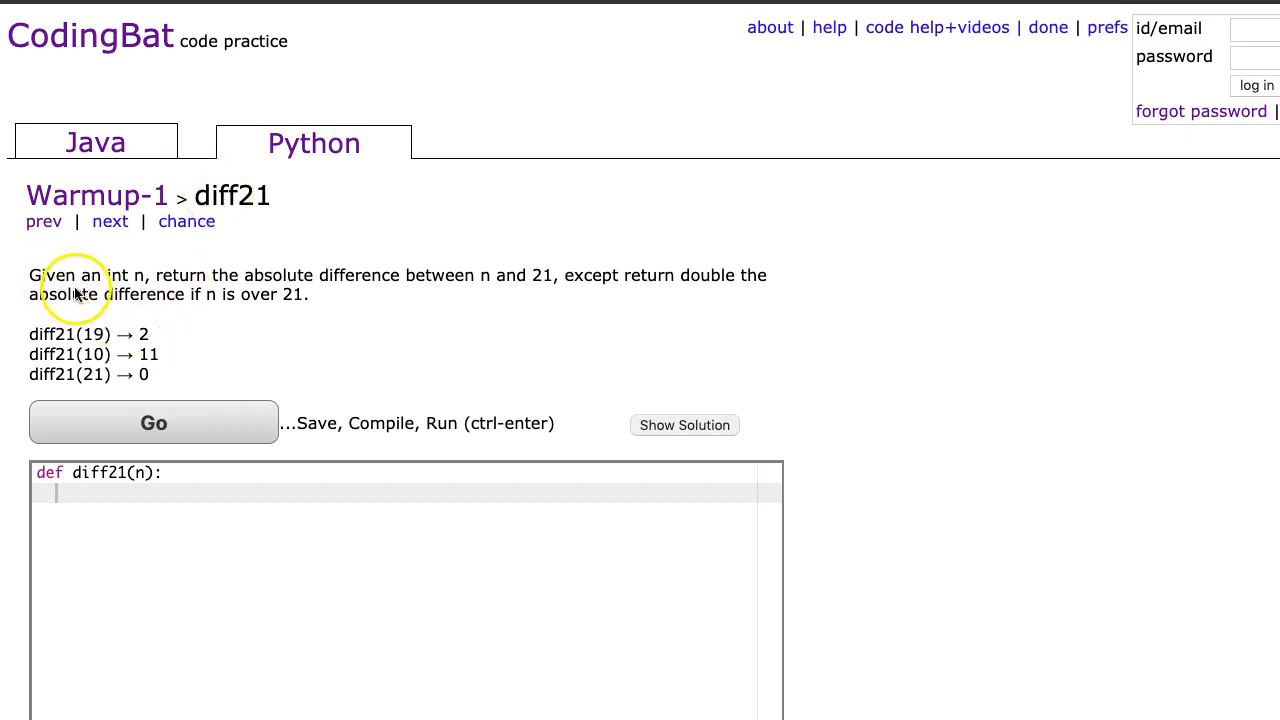
mouse_move(310, 270)
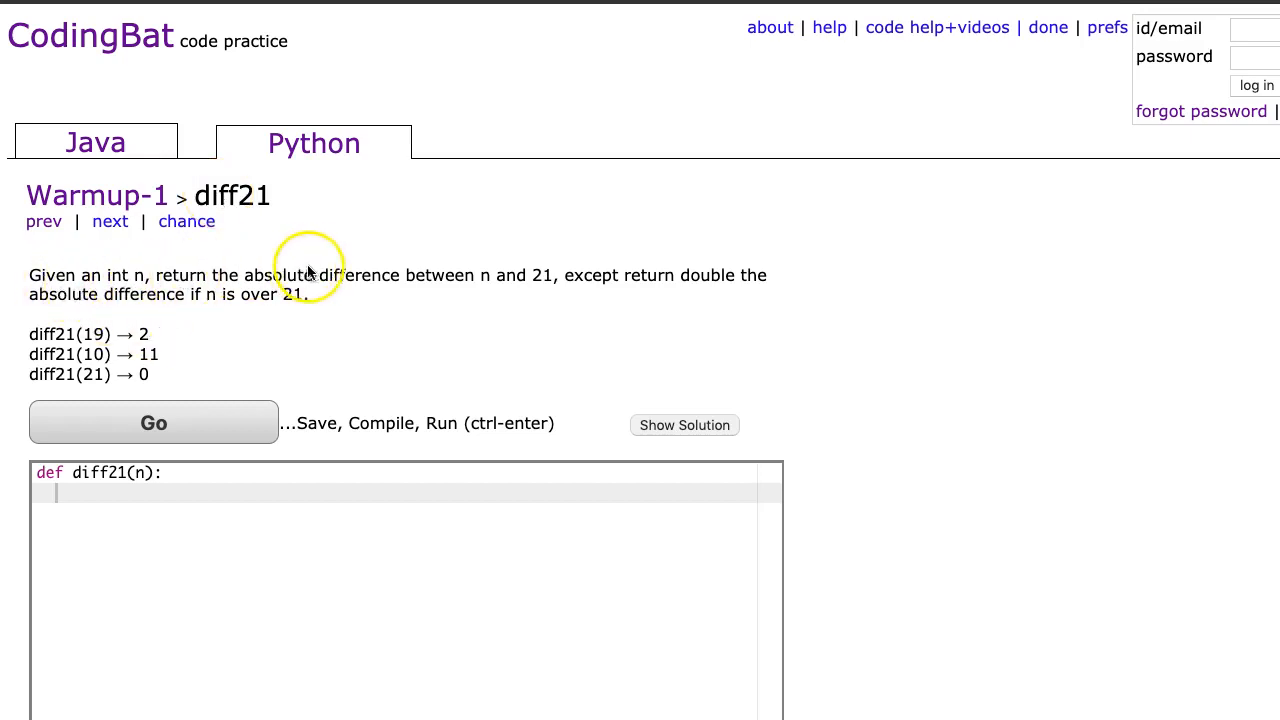
mouse_move(518, 280)
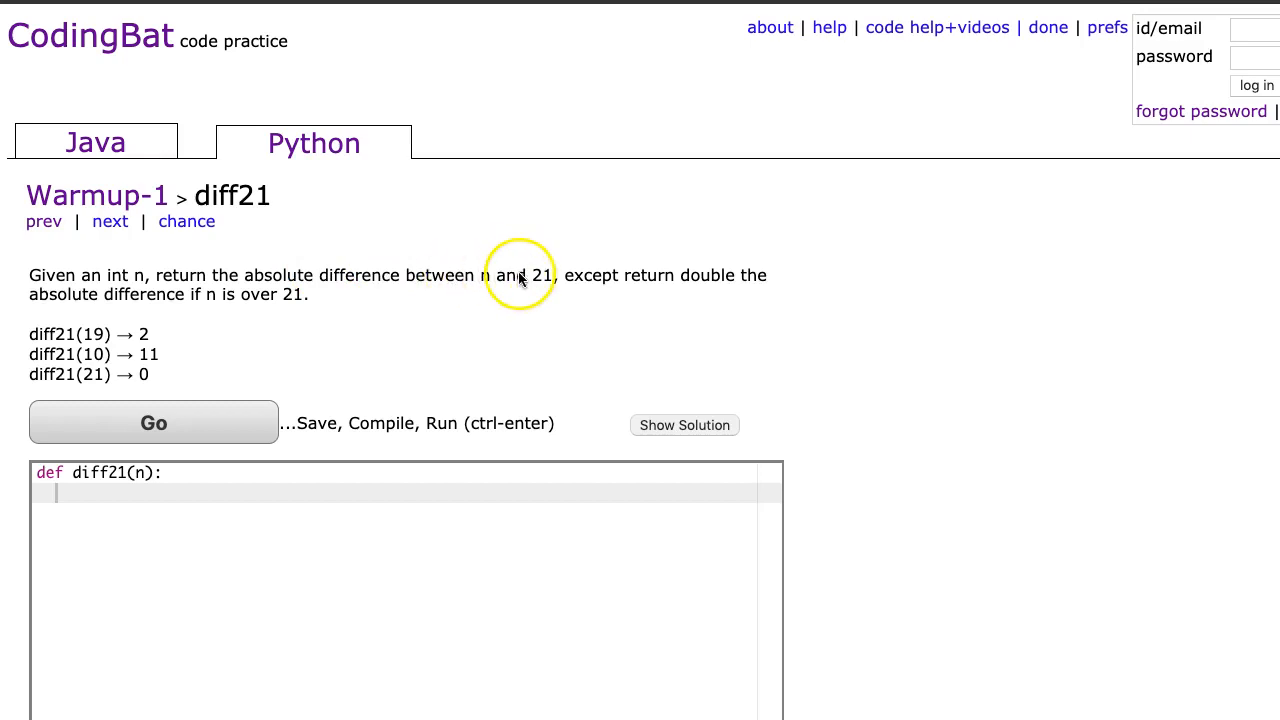
mouse_move(670, 293)
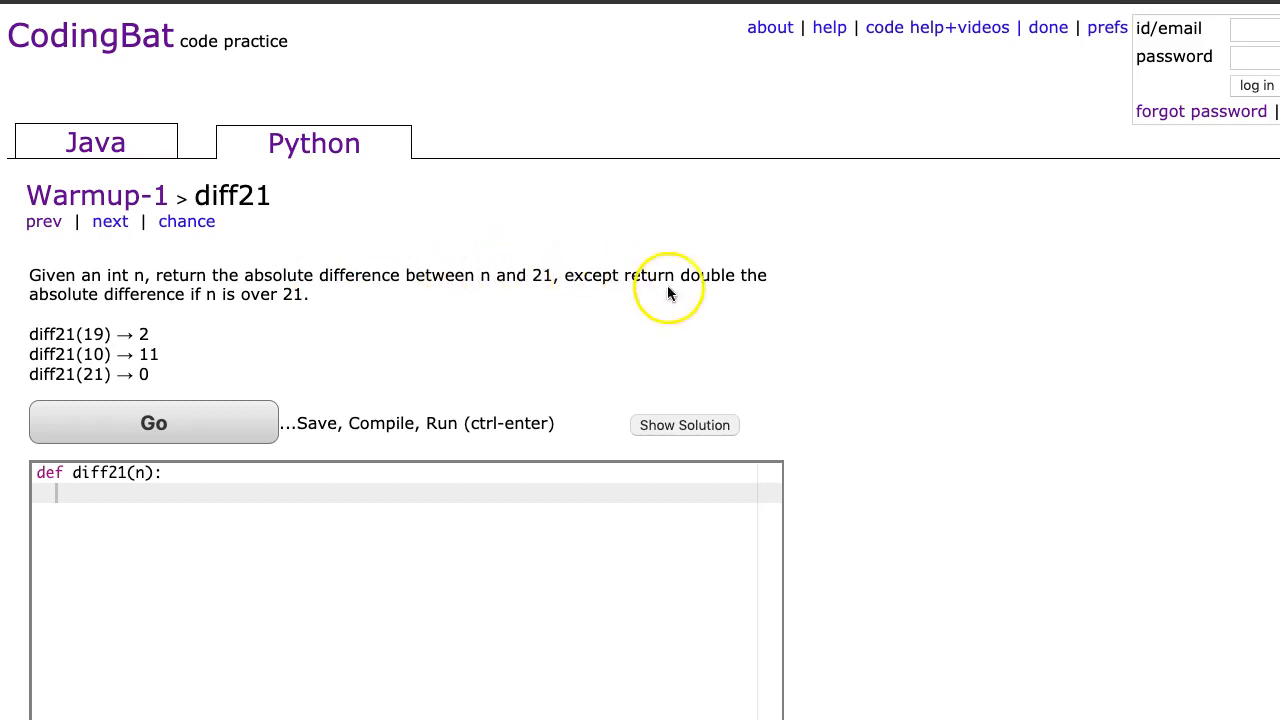
mouse_move(202, 313)
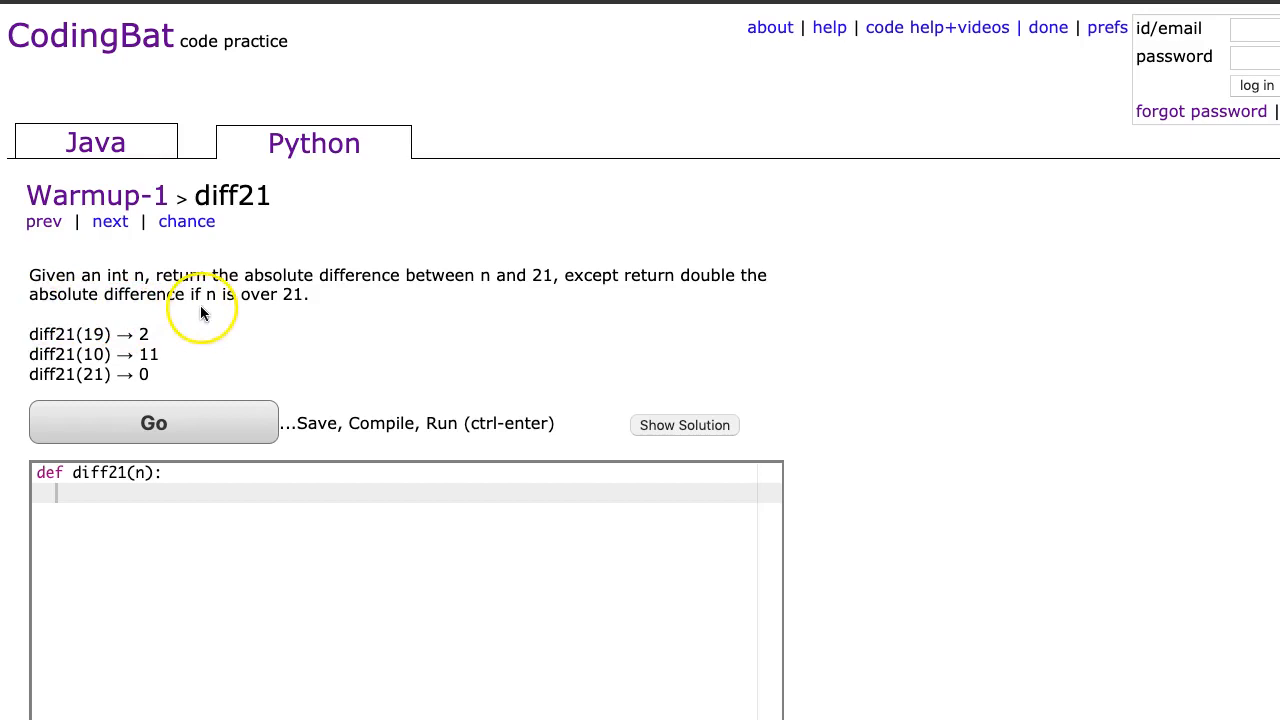
mouse_move(304, 312)
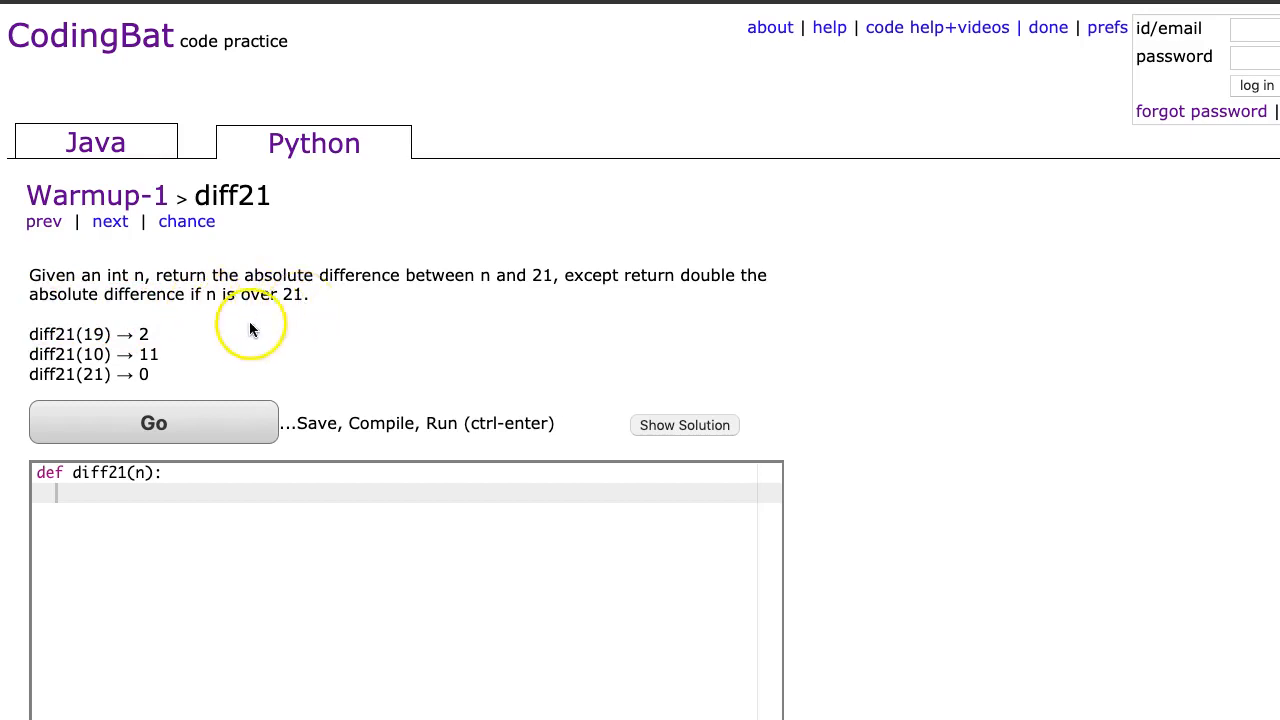
mouse_move(52, 358)
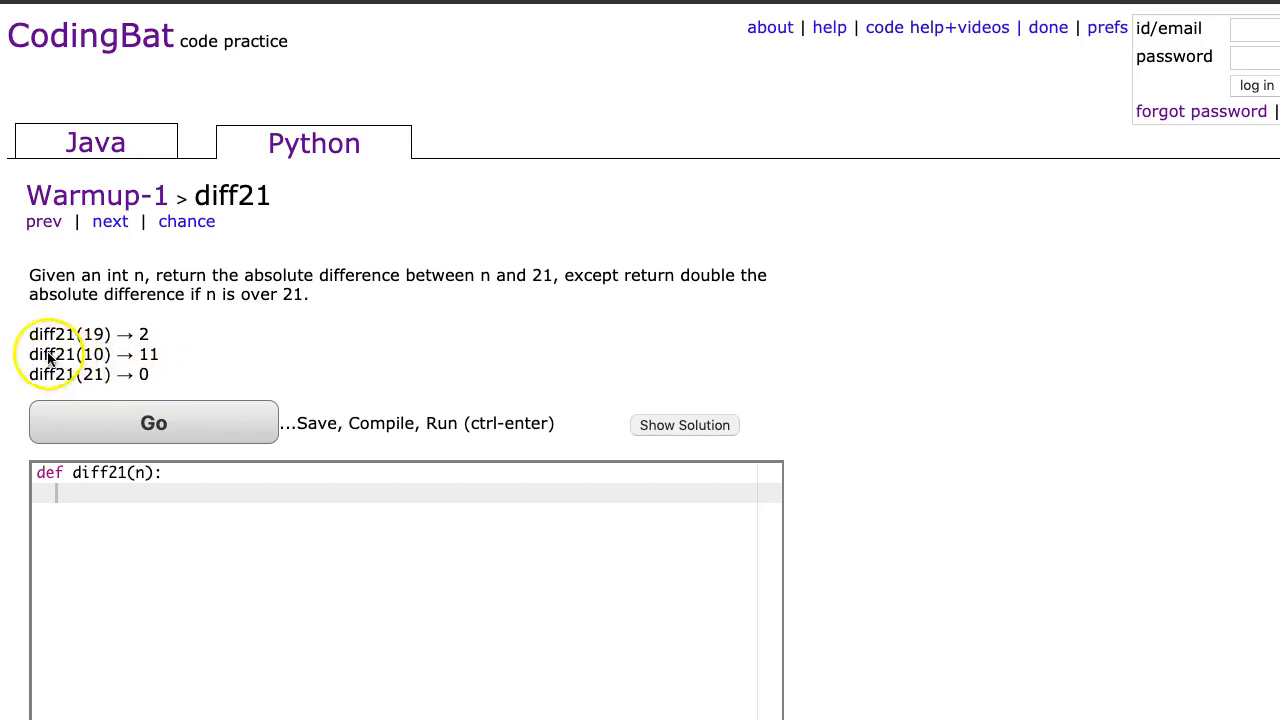
mouse_move(105, 355)
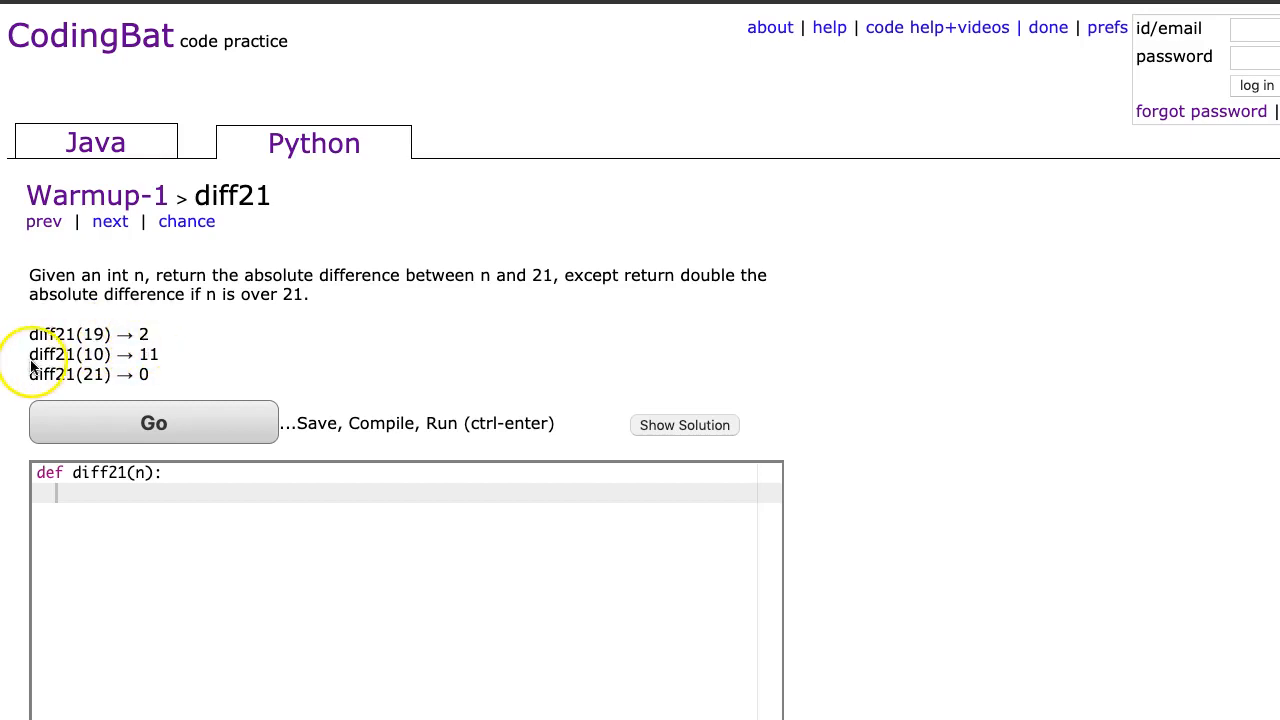
mouse_move(85, 370)
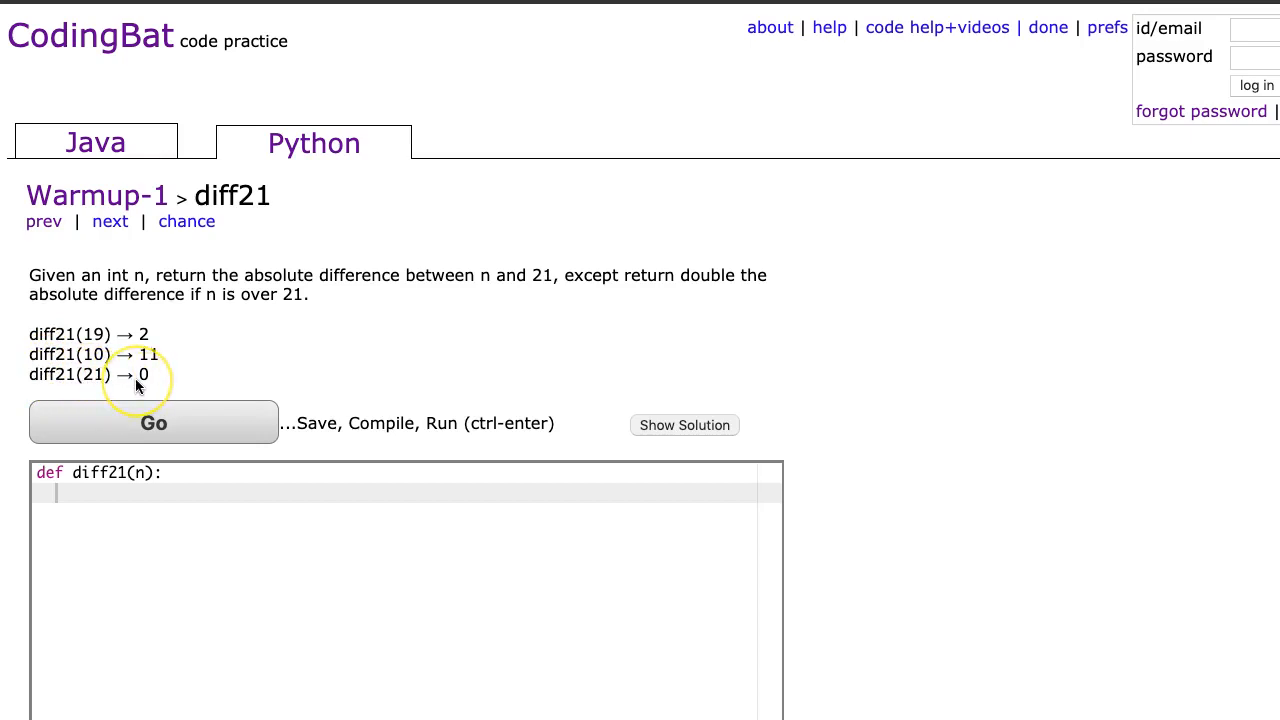
mouse_move(127, 385)
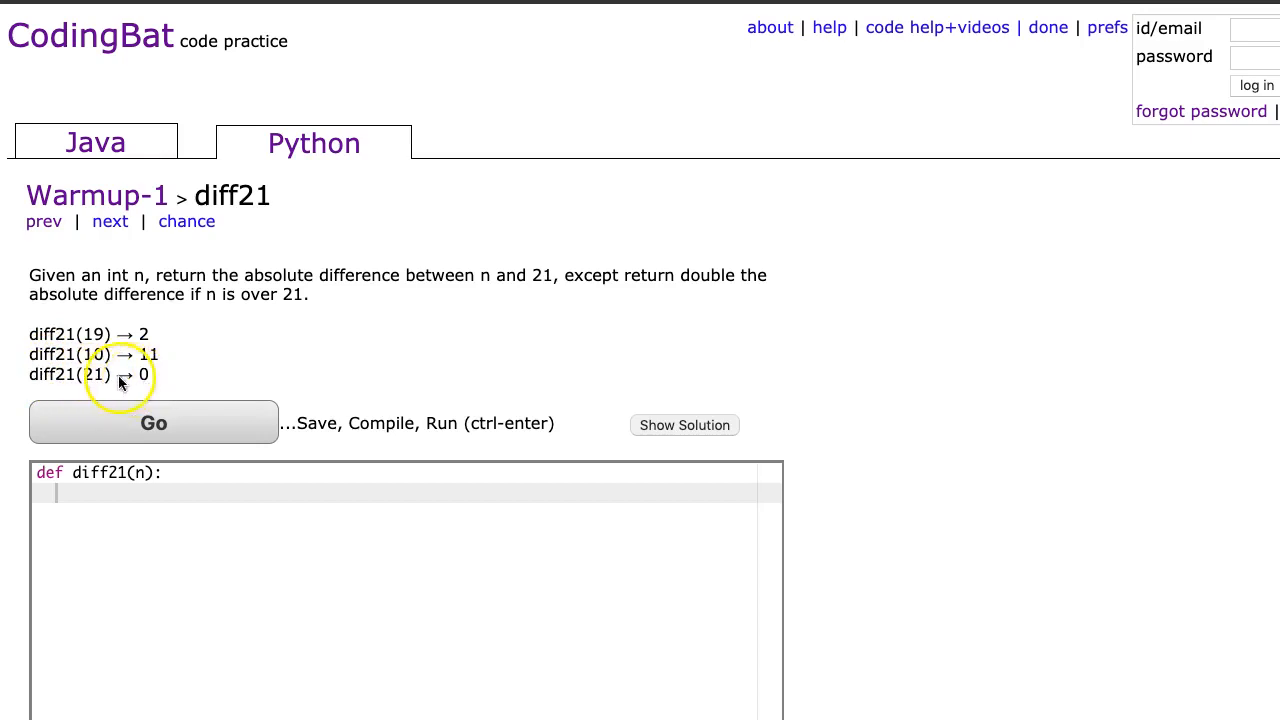
mouse_move(100, 392)
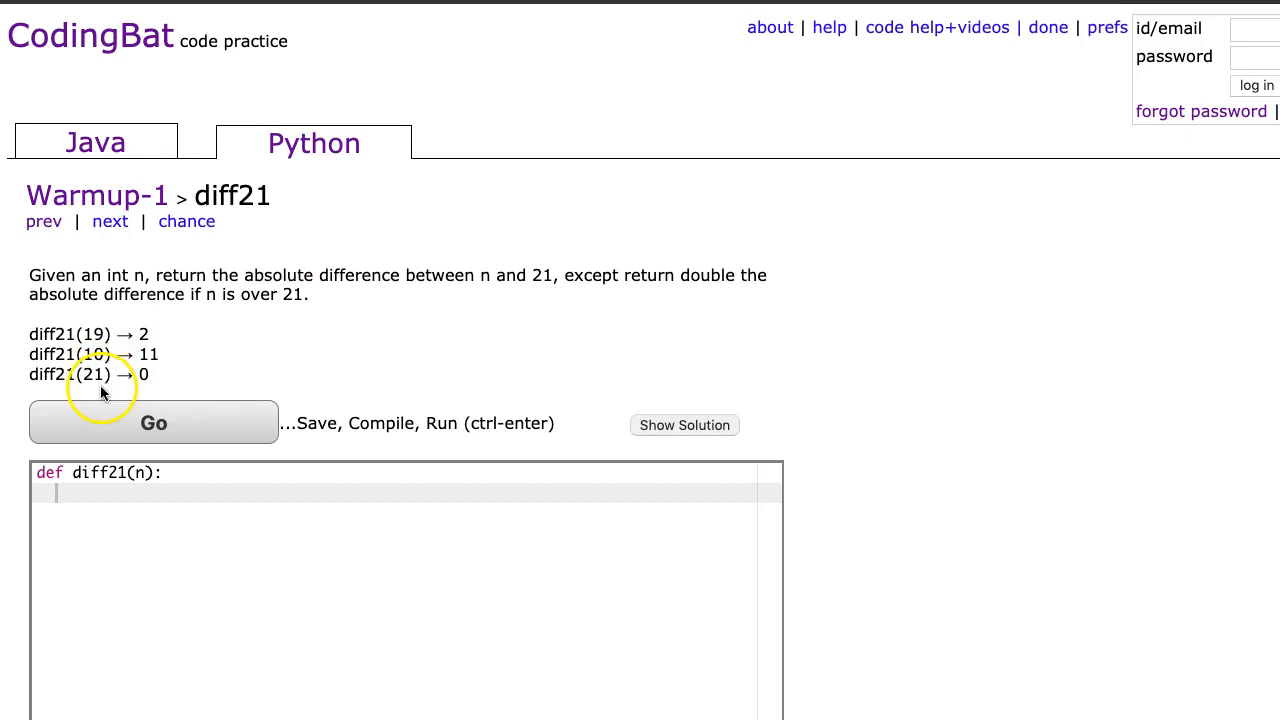
mouse_move(125, 390)
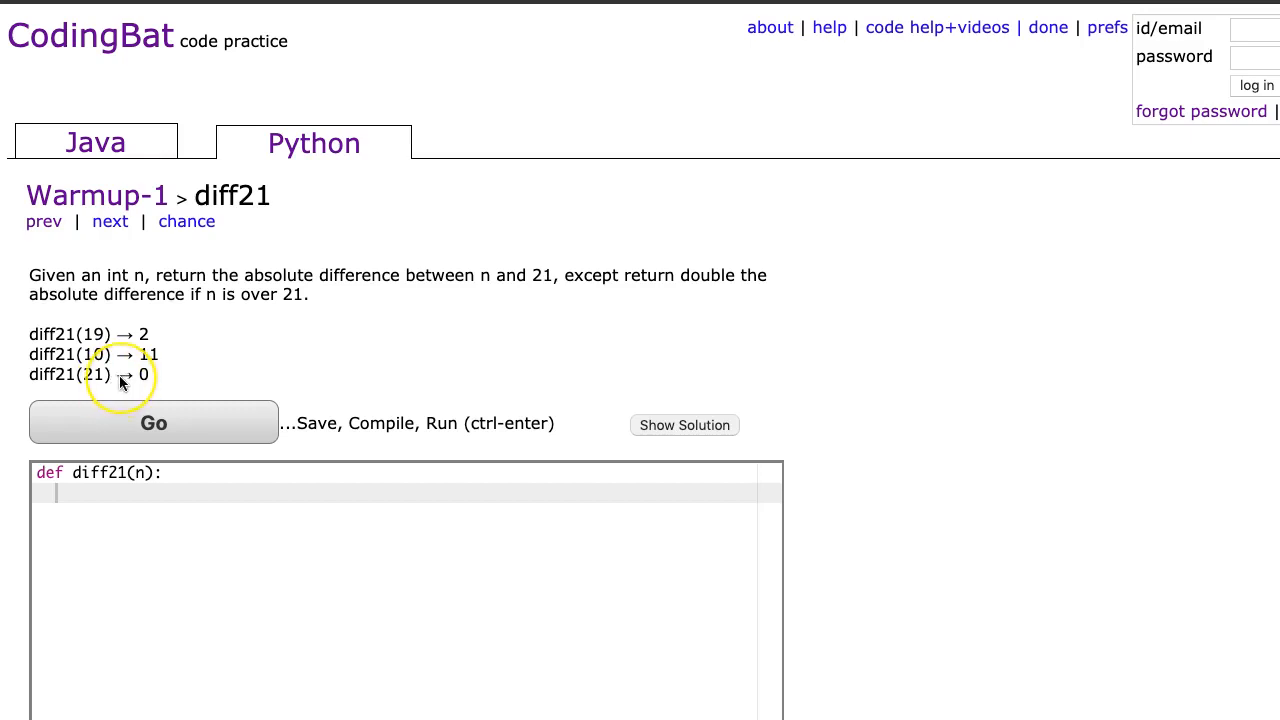
mouse_move(113, 413)
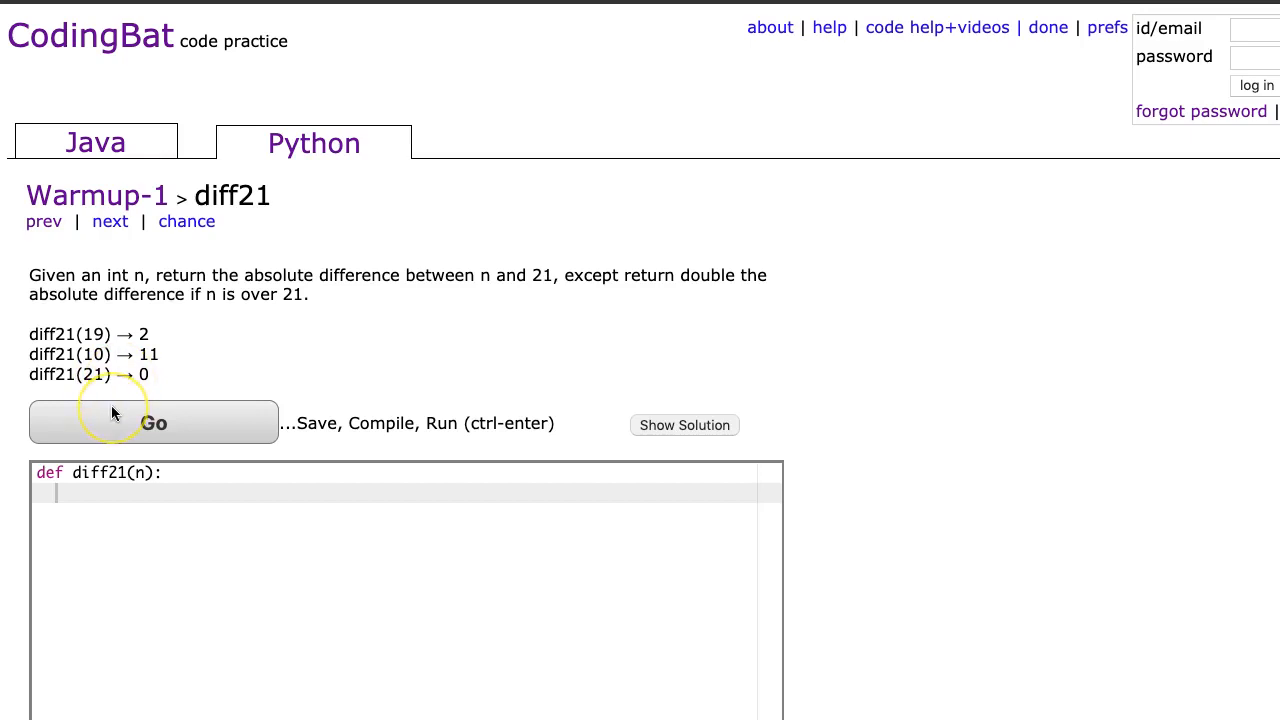
mouse_move(143, 487)
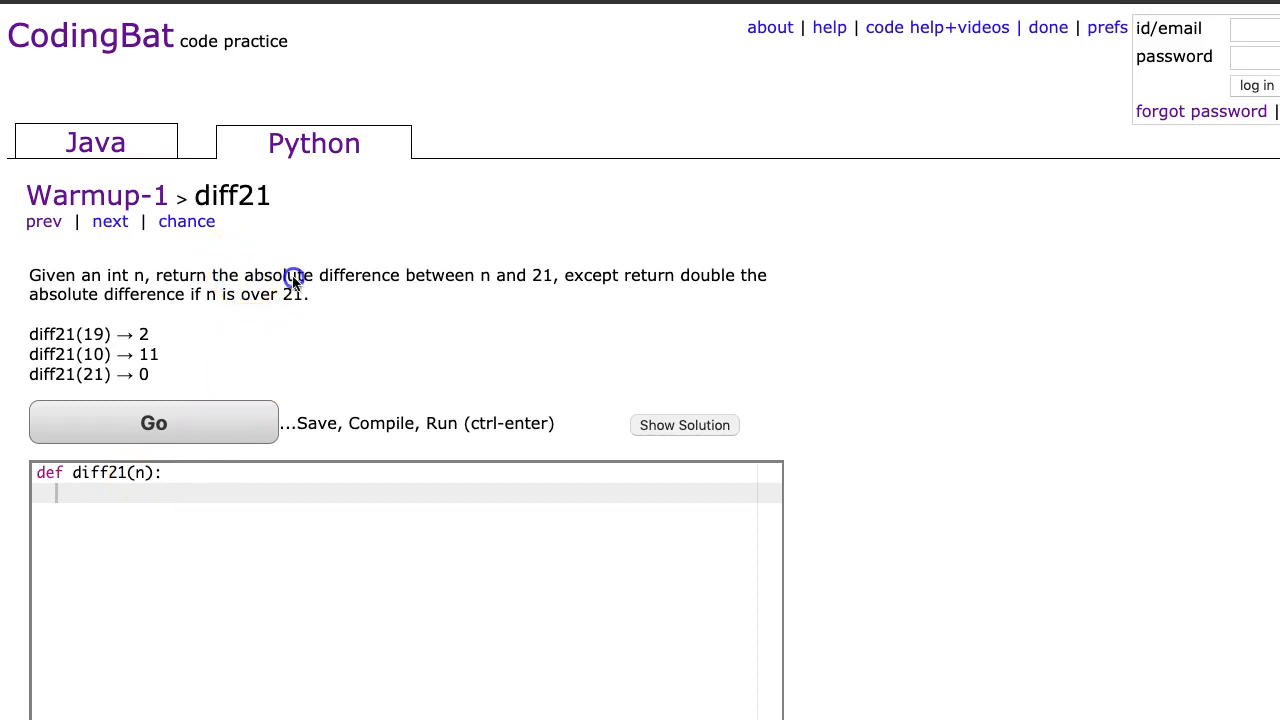
Step: Place the cursor inside the diff21 function body to begin adding the Approach 1 notes
double_click(276, 275)
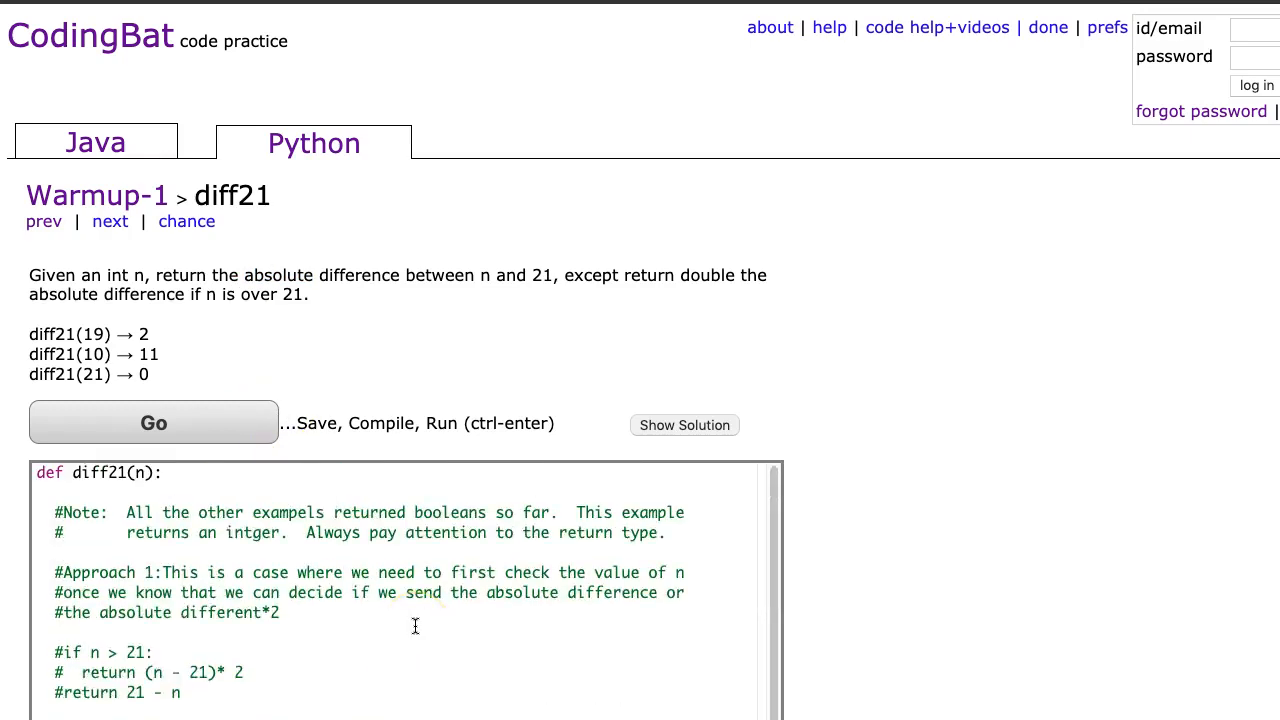
scroll(down, 3)
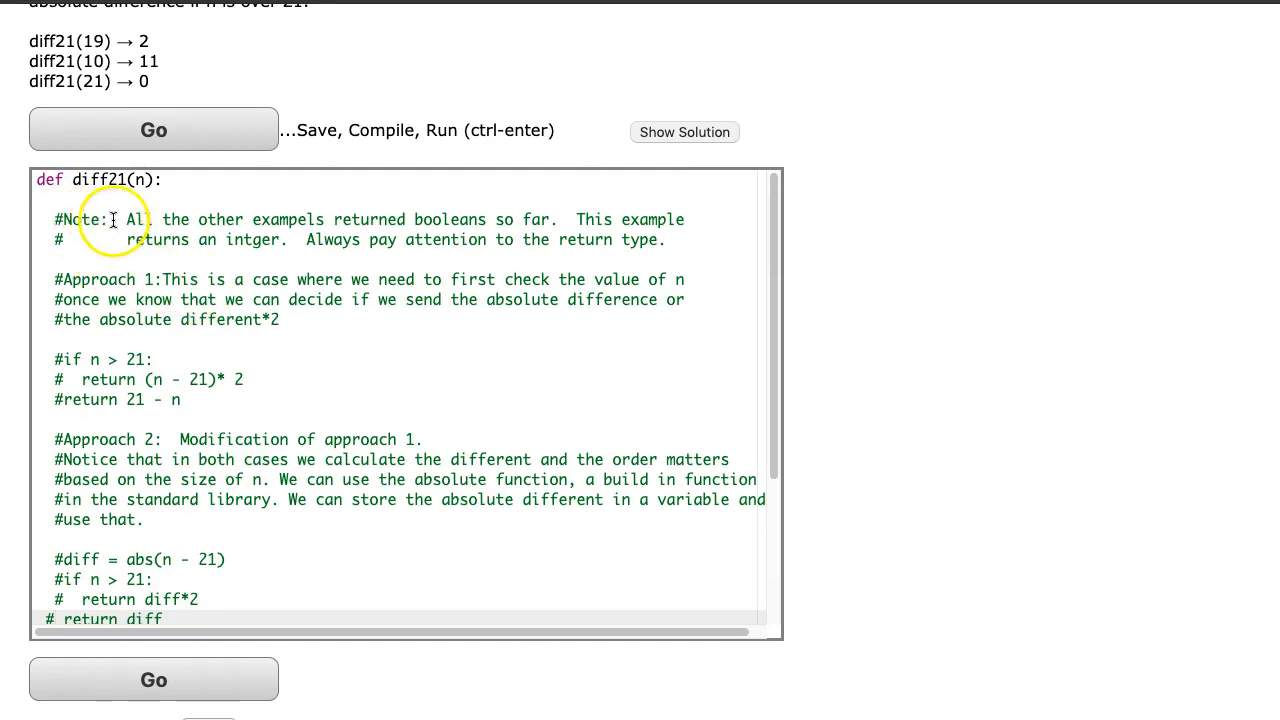
mouse_move(328, 211)
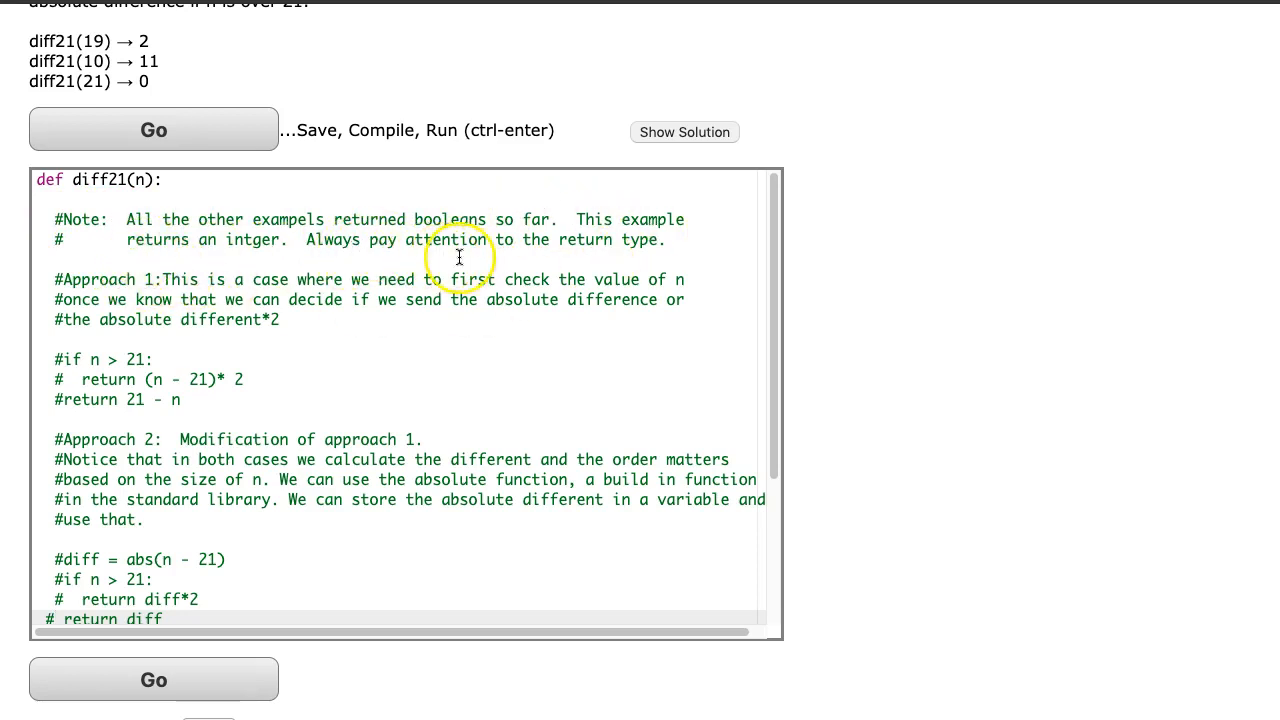
mouse_move(650, 250)
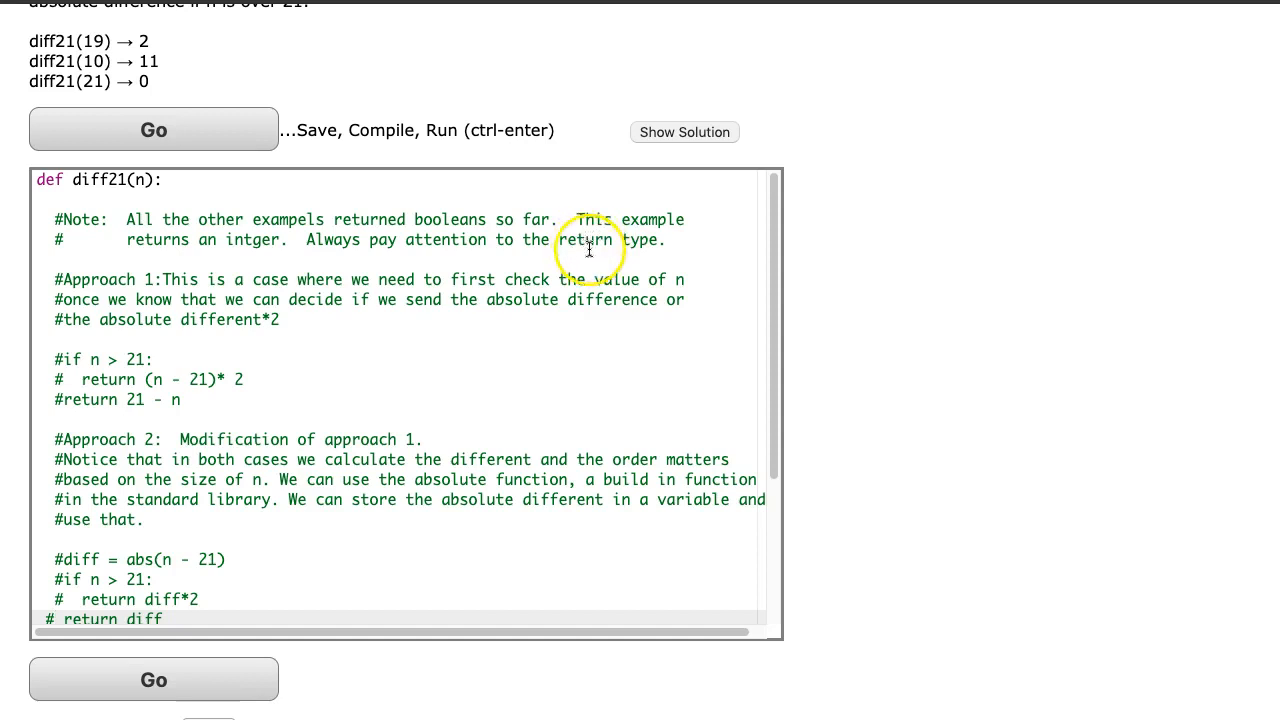
scroll(down, 3)
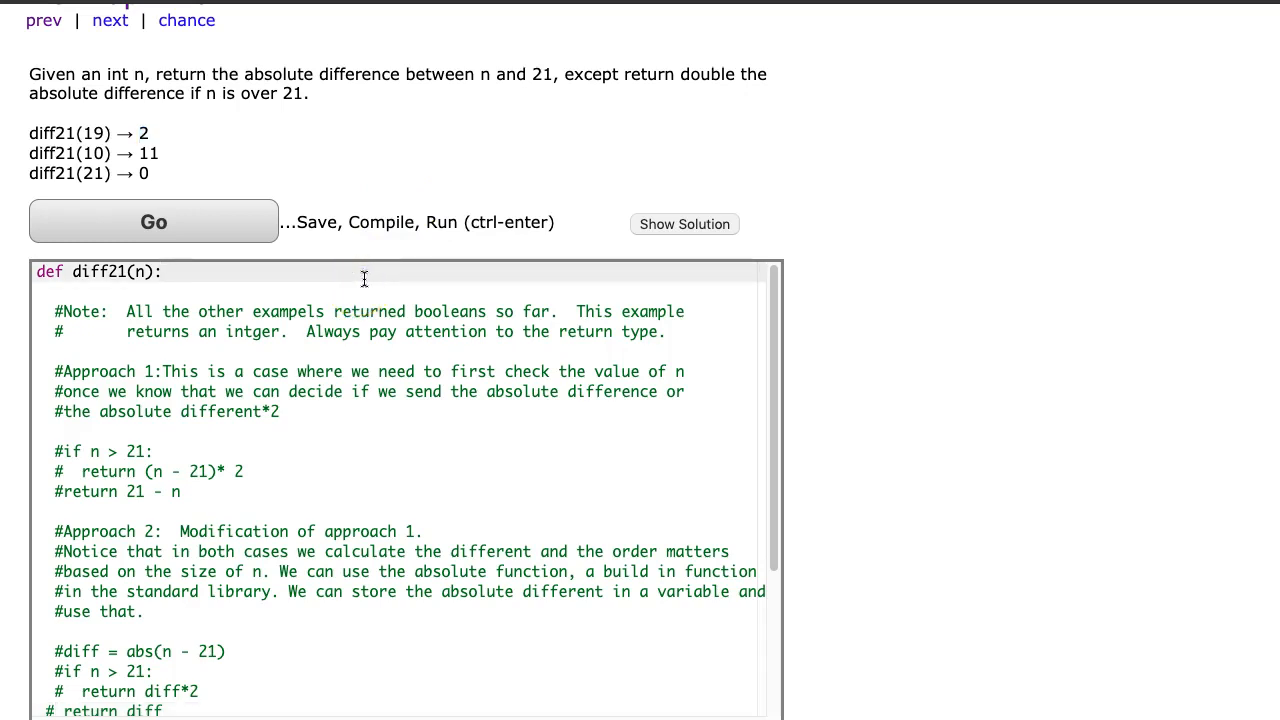
Step: Run tests with return "happy", then replace the return value with 99 and rerun
text(return "ha)
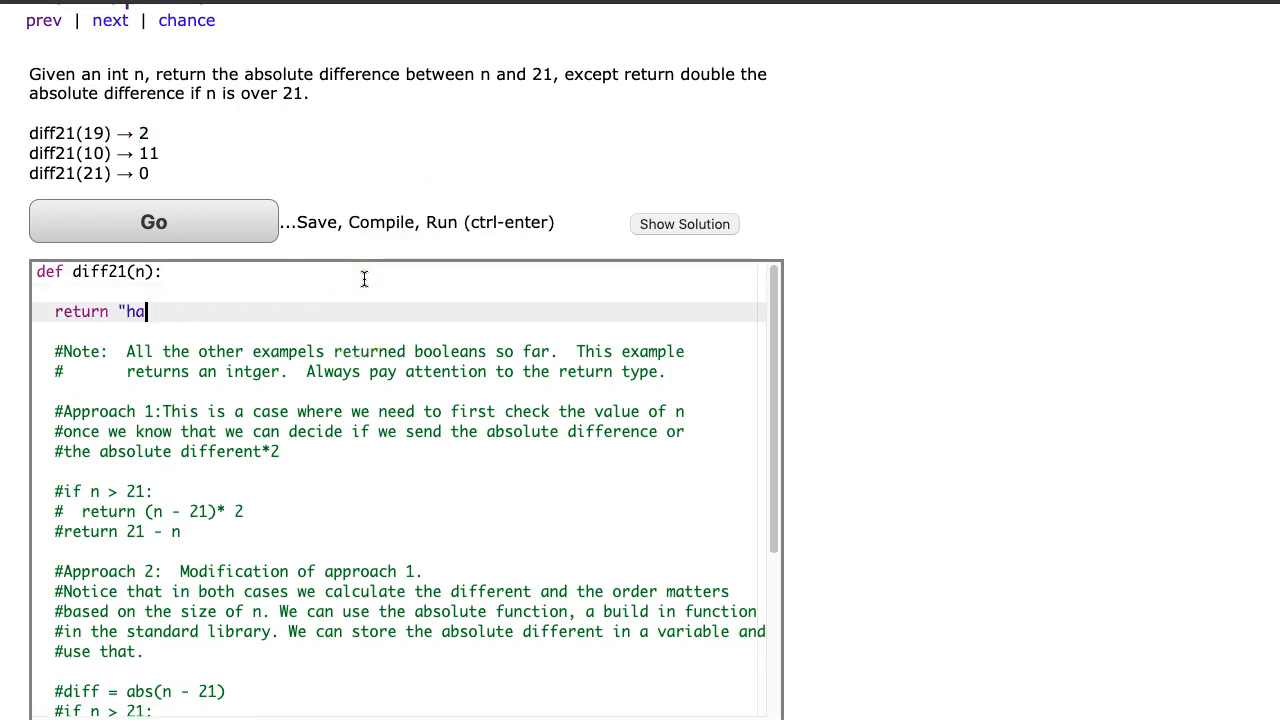
click(153, 221)
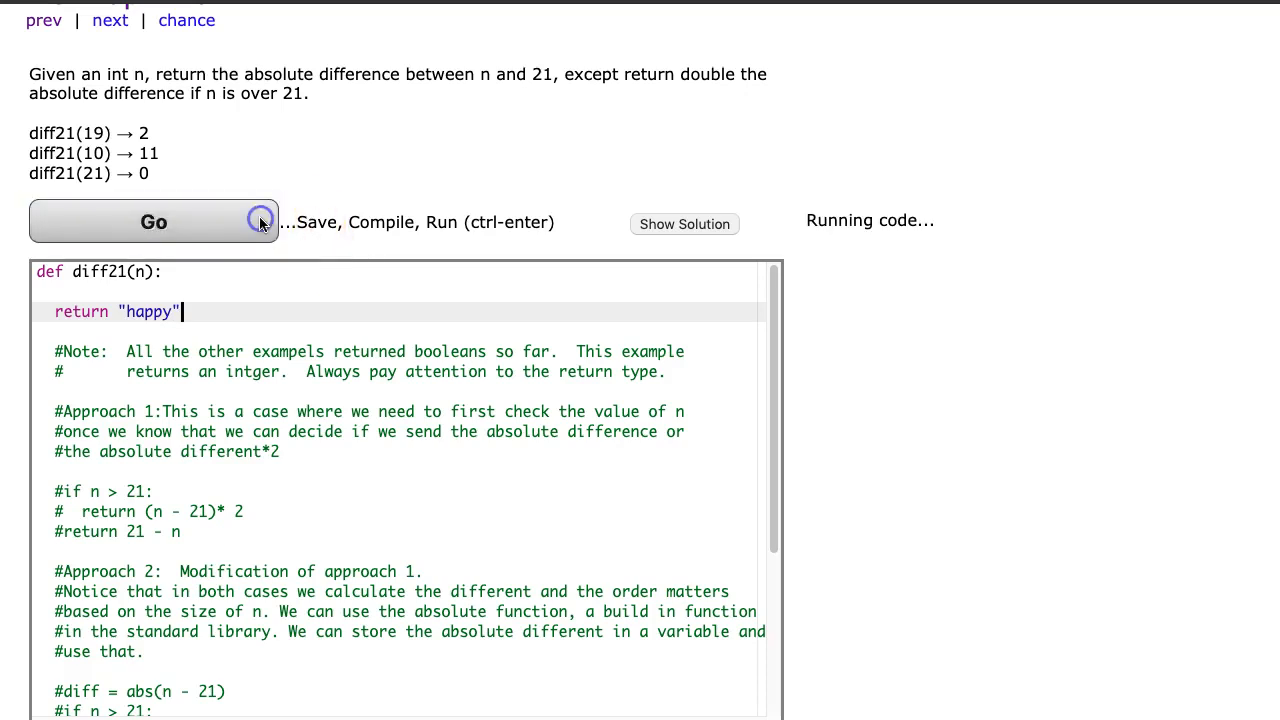
click(153, 221)
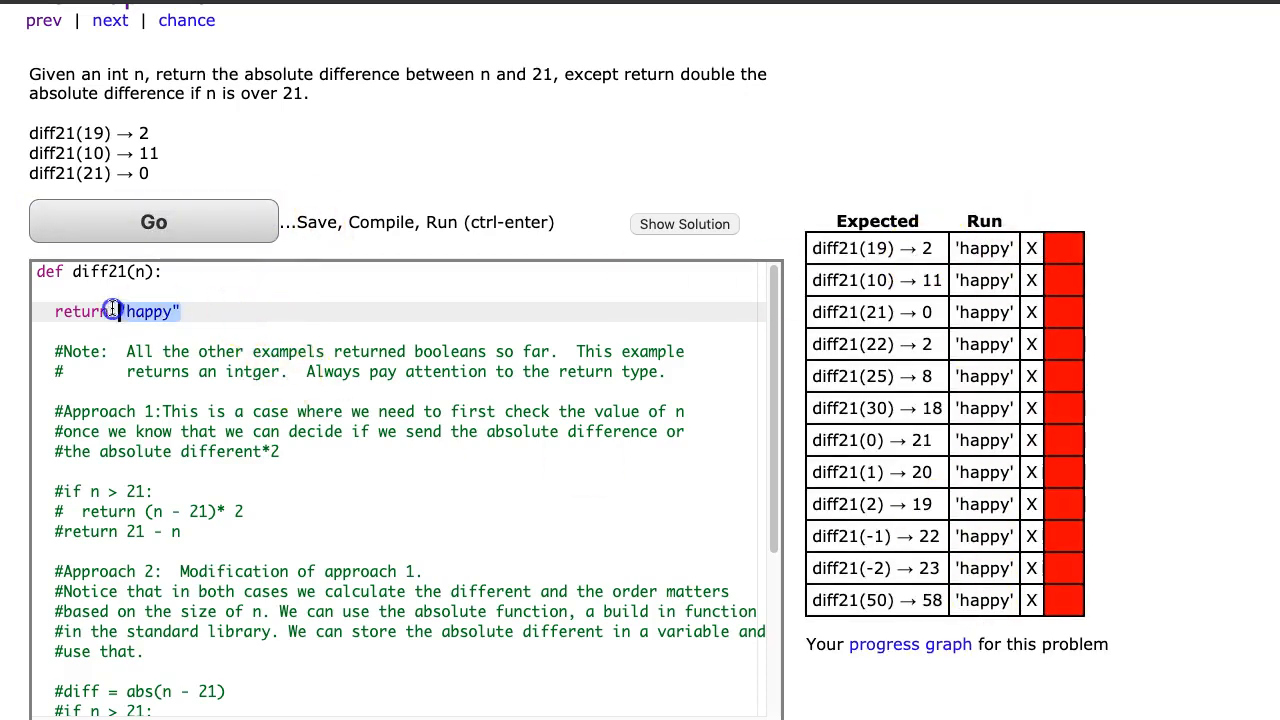
text(99)
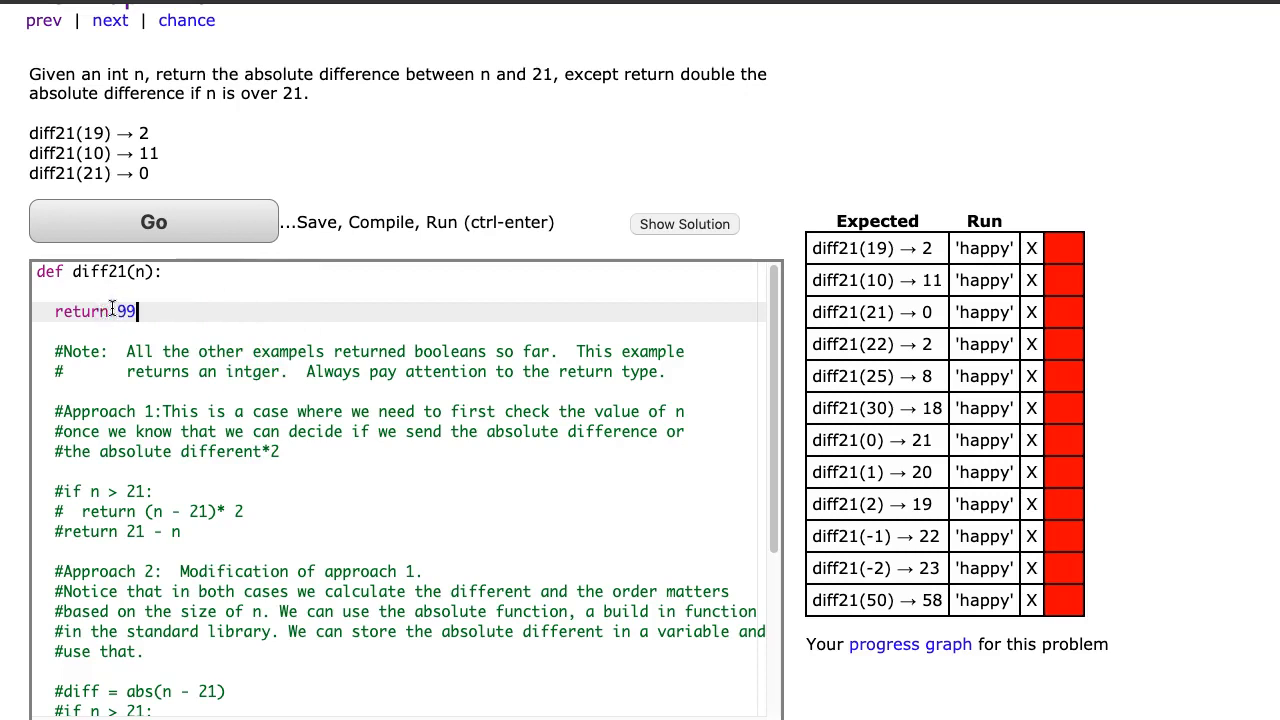
click(153, 221)
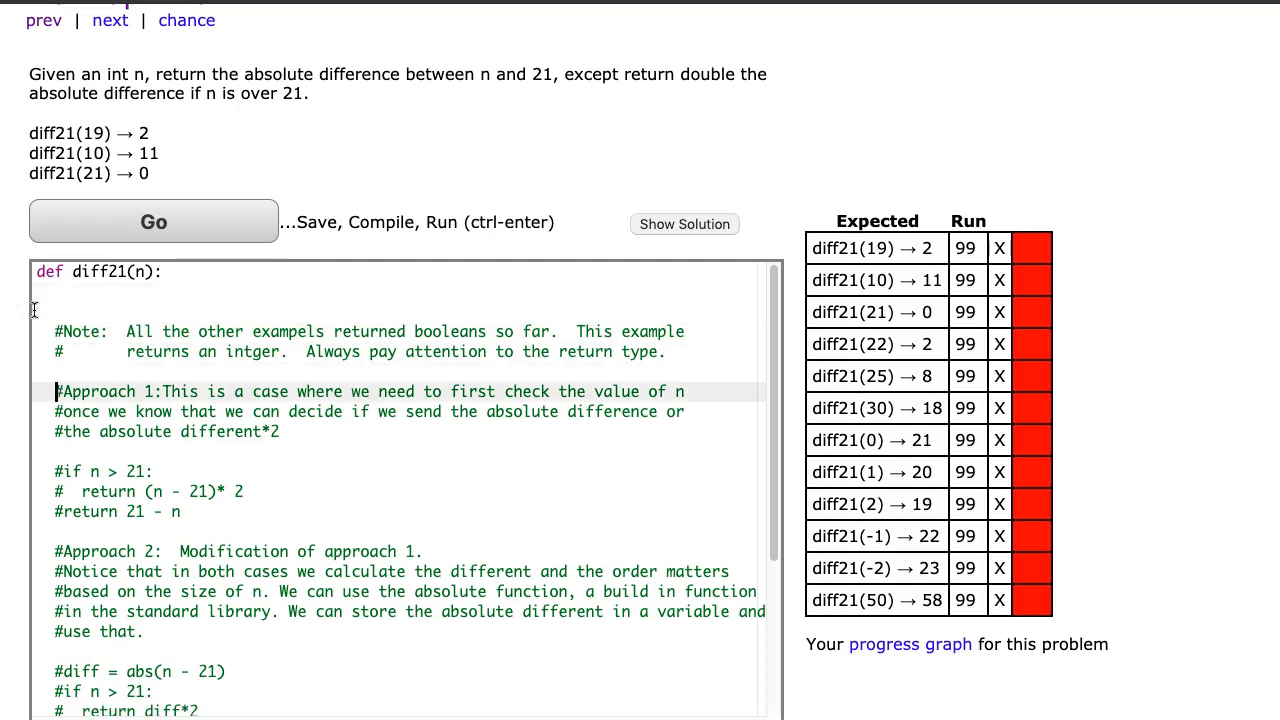
Step: Scroll down through the diff21 code to reach the Approach 1 lines
scroll(down, 3)
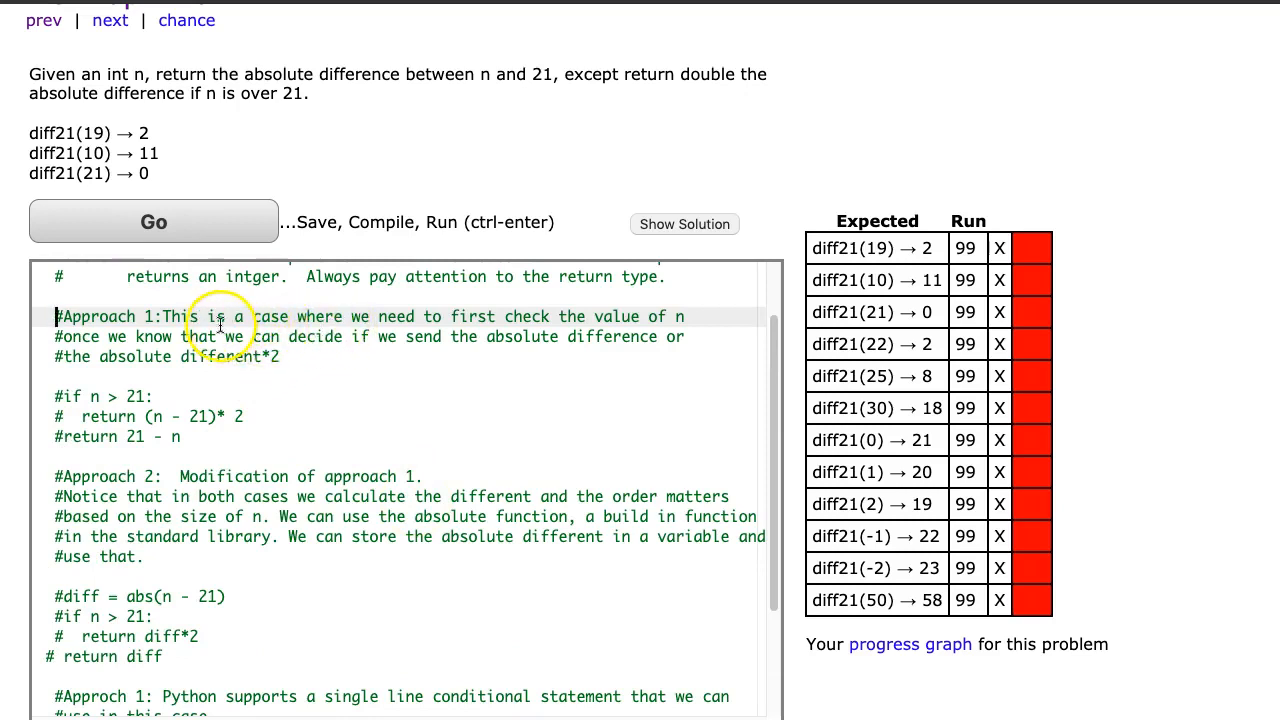
mouse_move(418, 330)
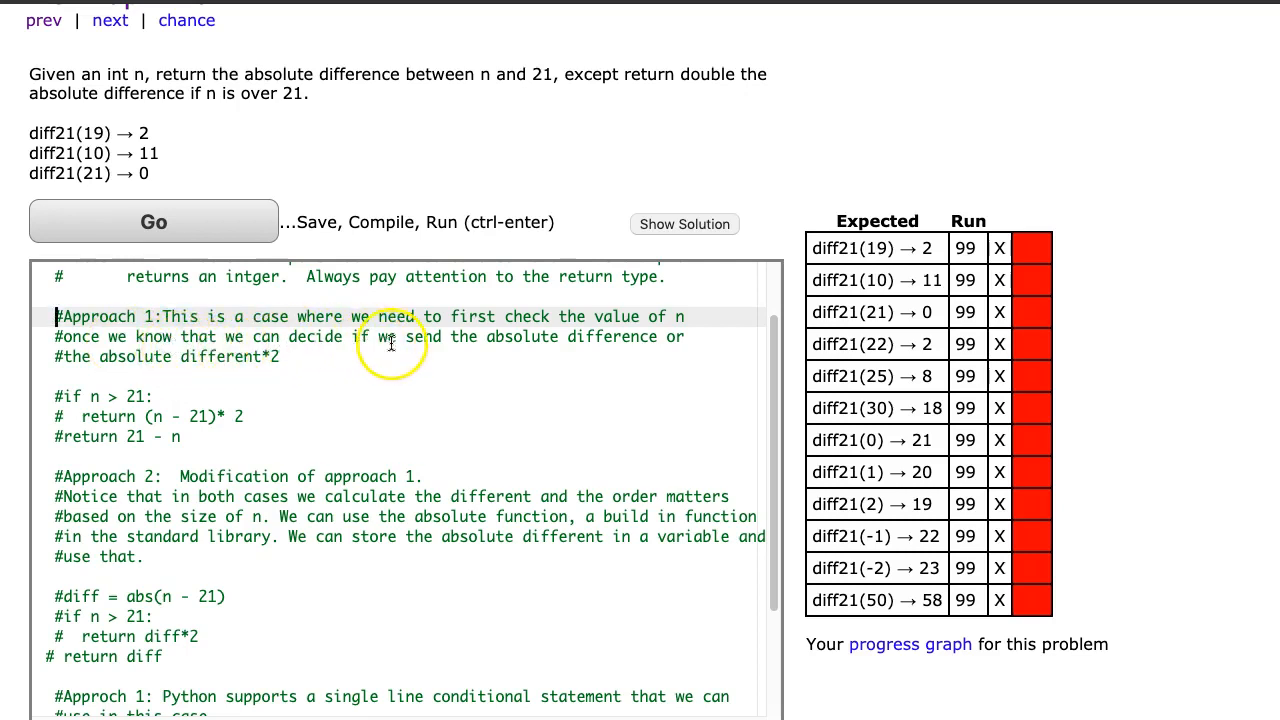
mouse_move(458, 376)
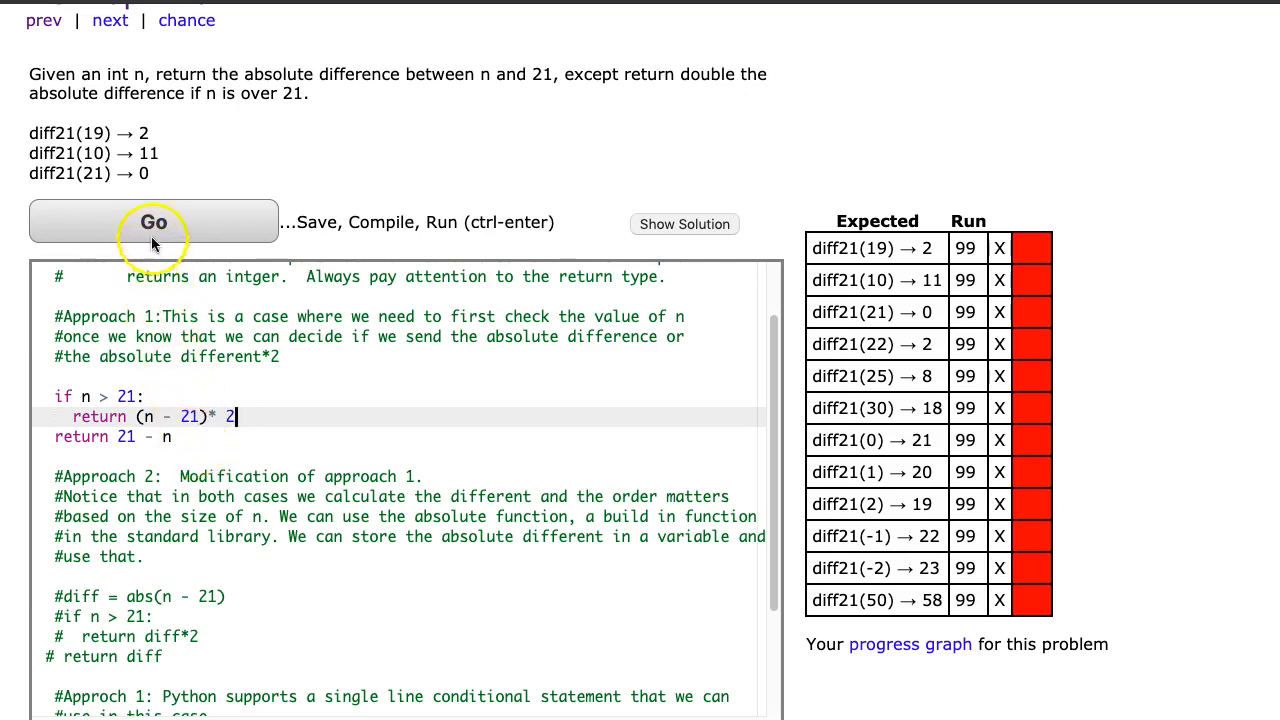
Step: Run the Approach 1 code against all diff21 test cases
click(154, 221)
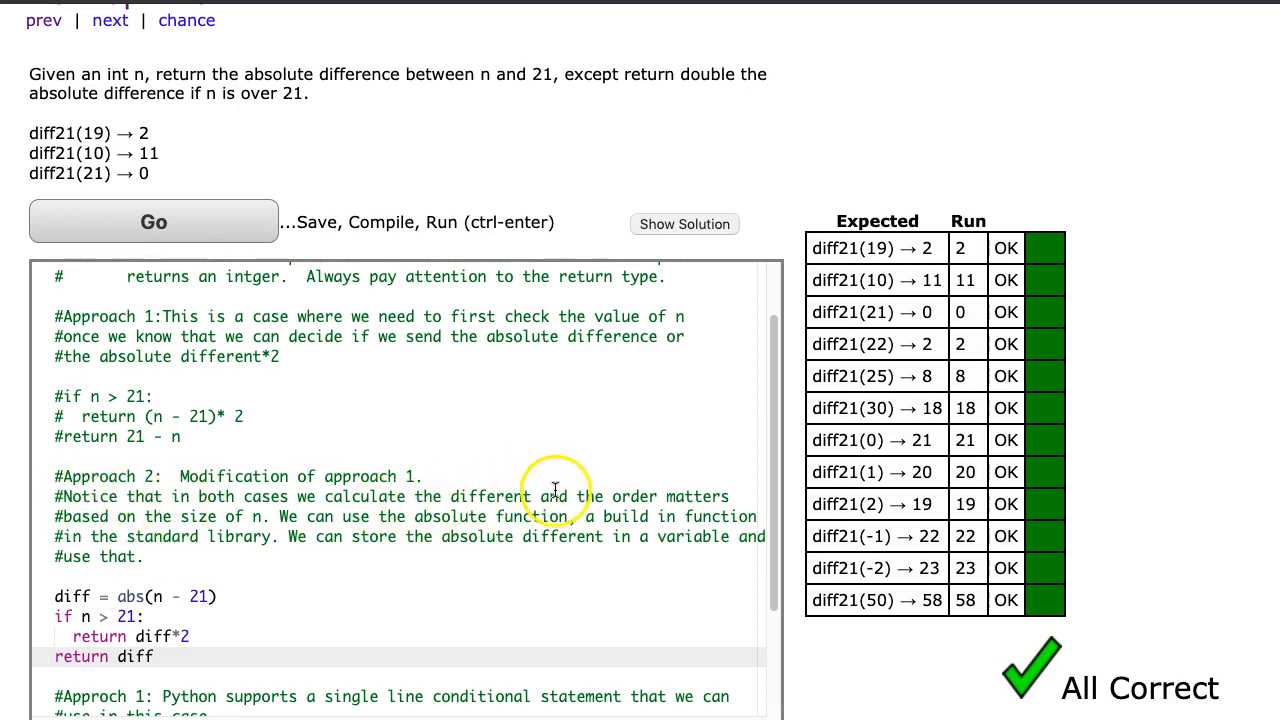
mouse_move(120, 516)
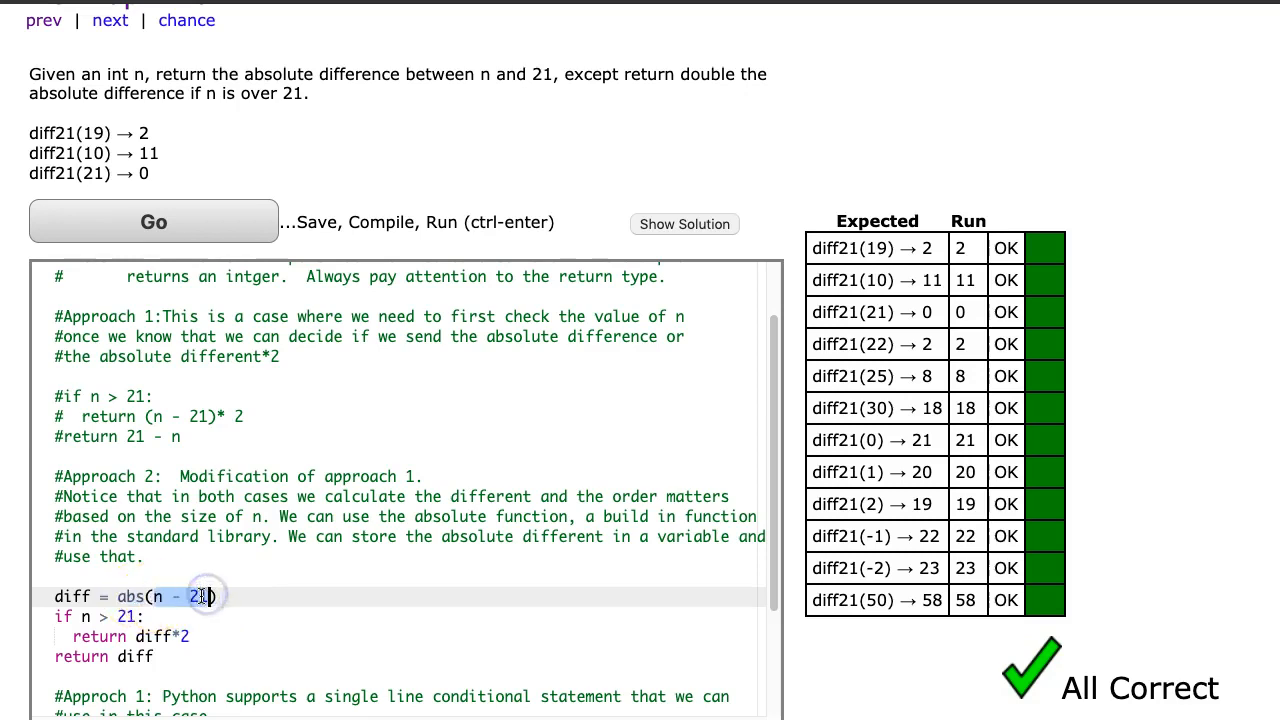
Step: Append the comment "# abs(7) --> 7, abs(-7) --> 7, |-7|..." to the diff line
text(#)
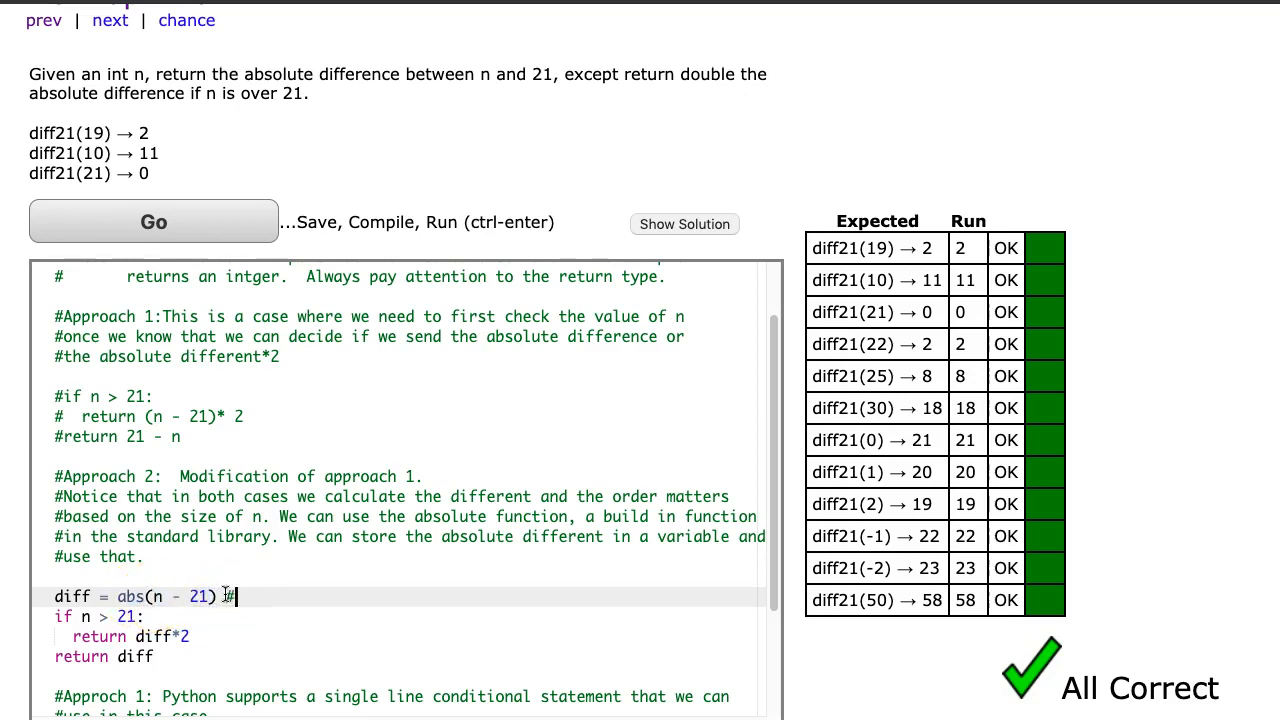
text(abs()
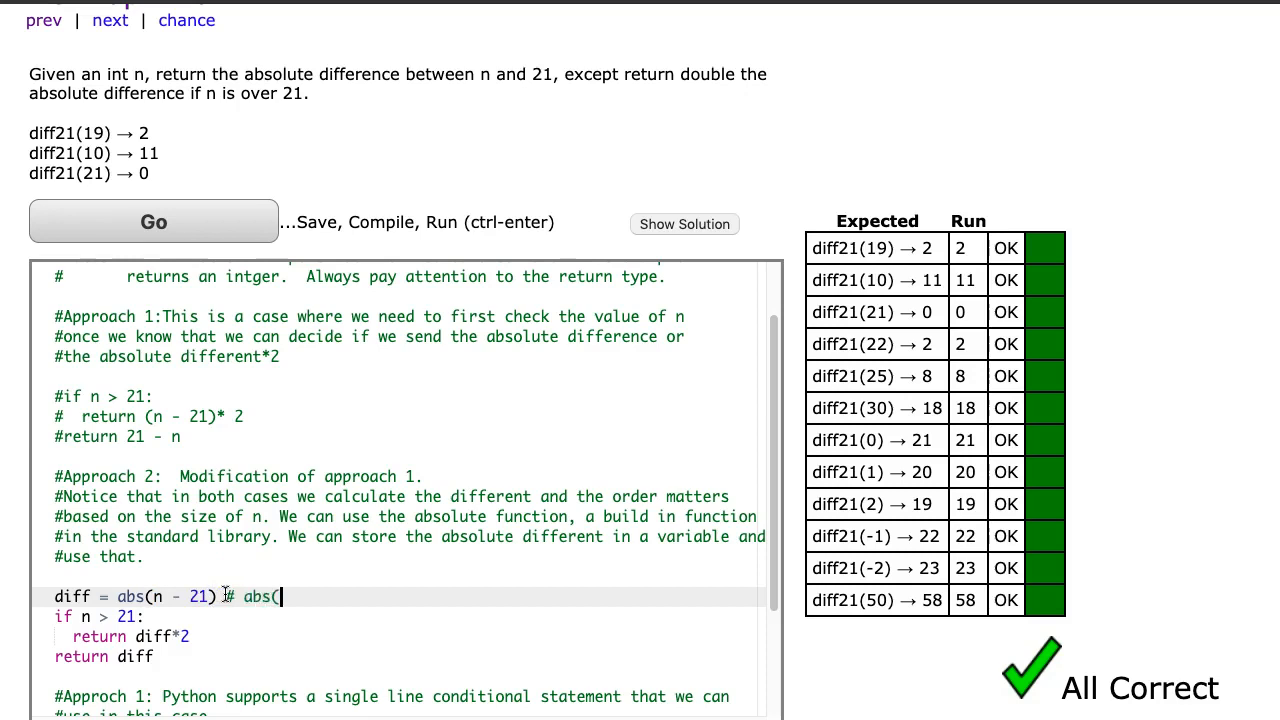
text(7) -)
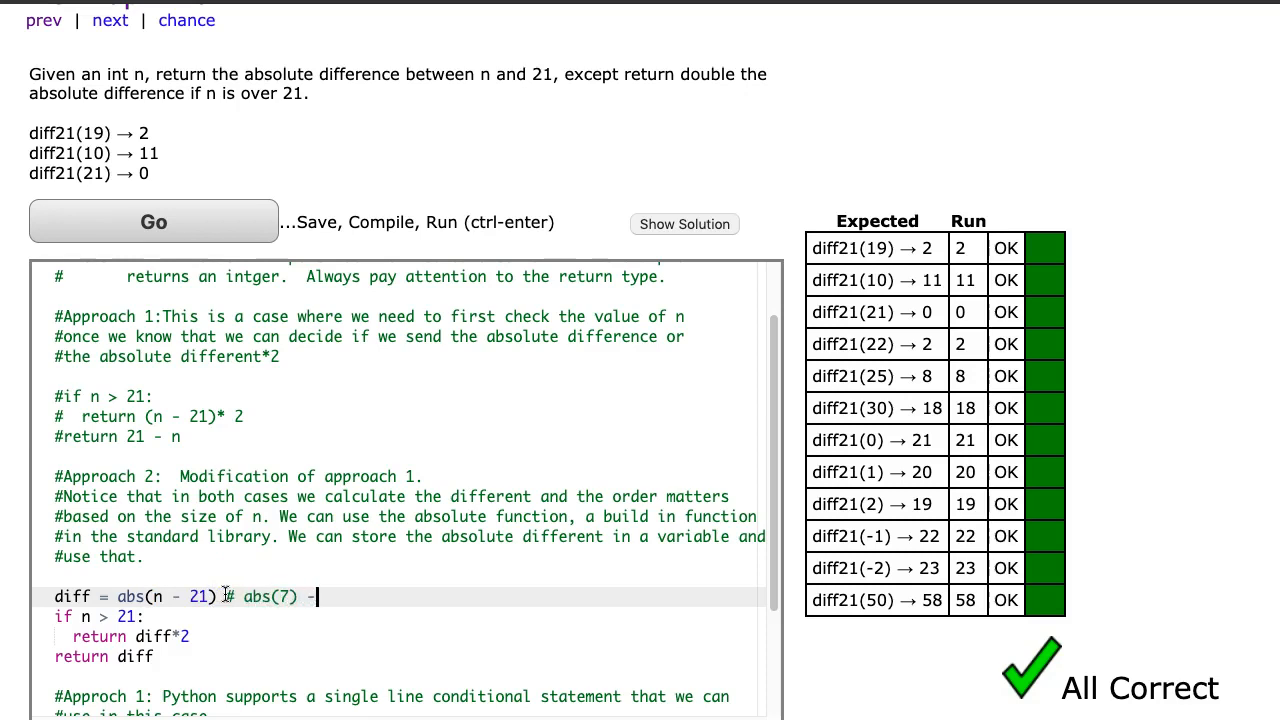
text(-> 7)
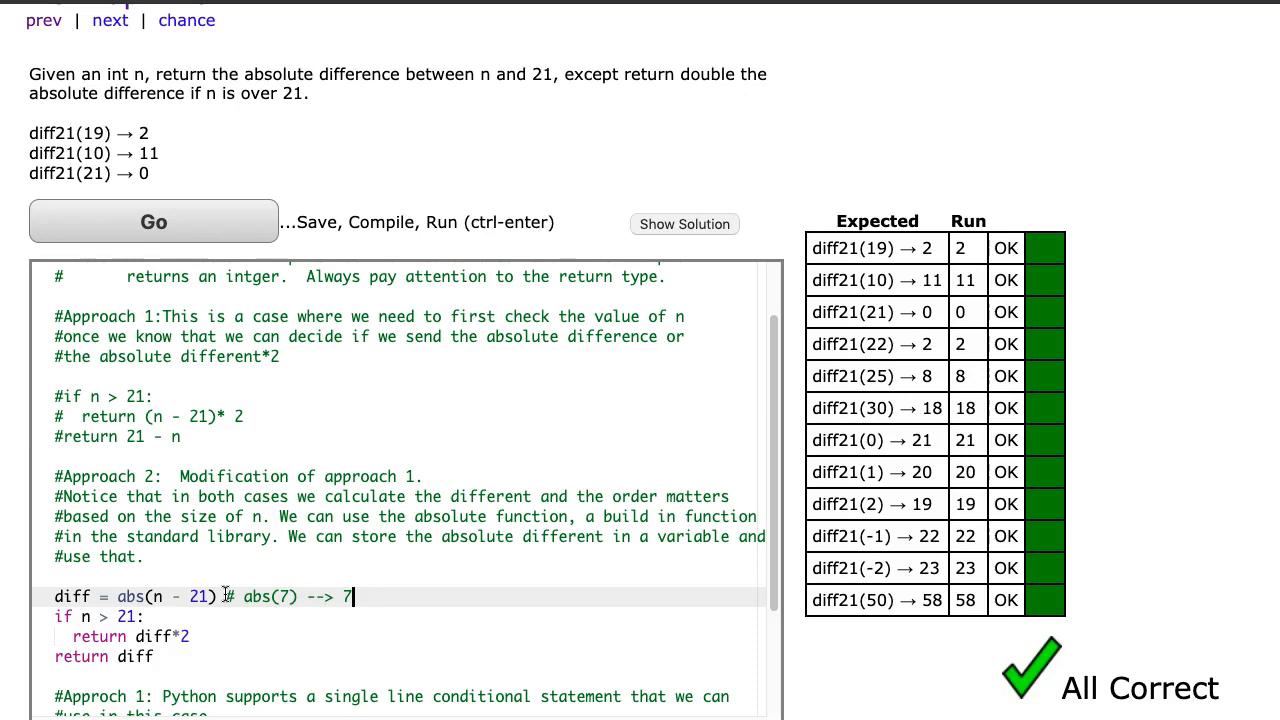
text(o)
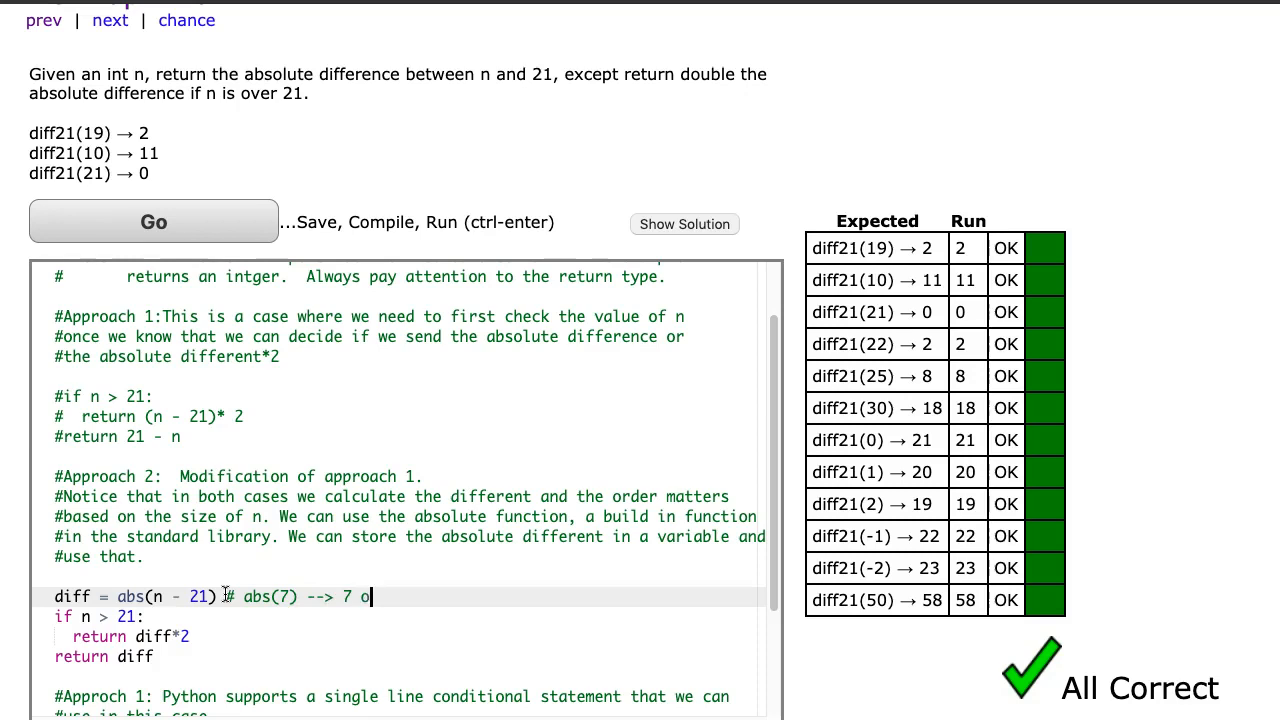
text(bs(-7) -->)
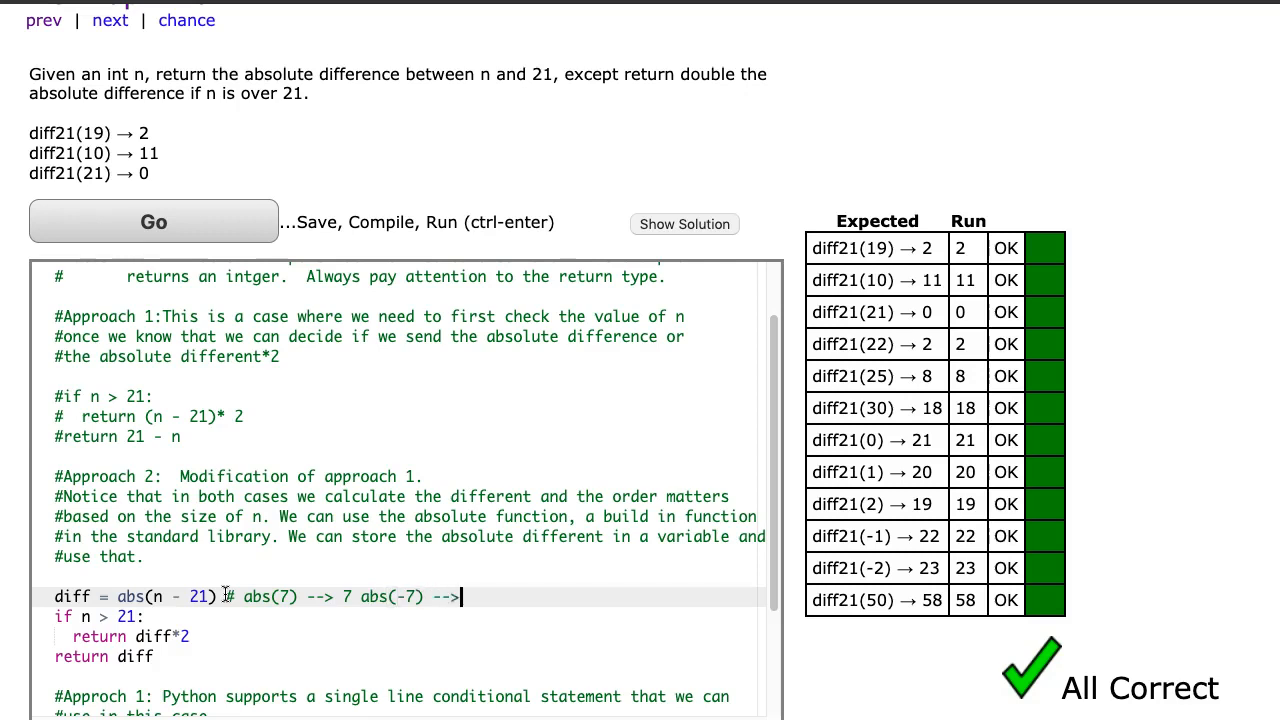
text(7)
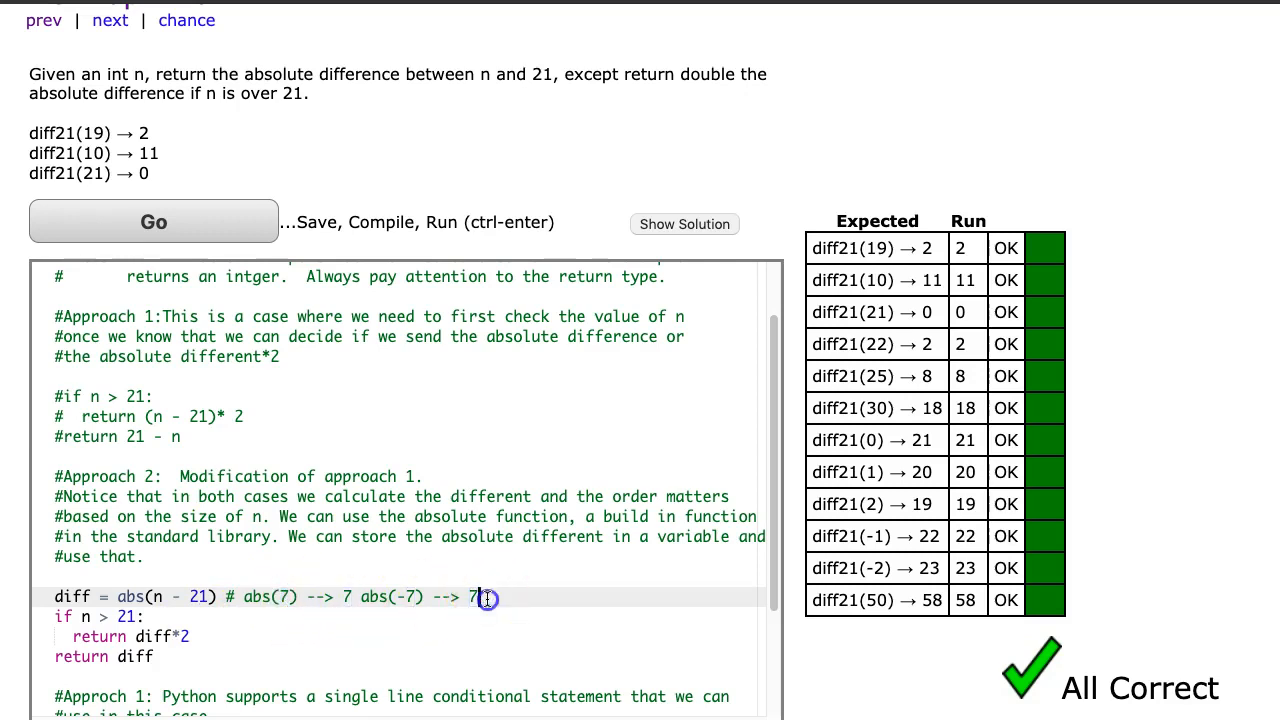
click(488, 597)
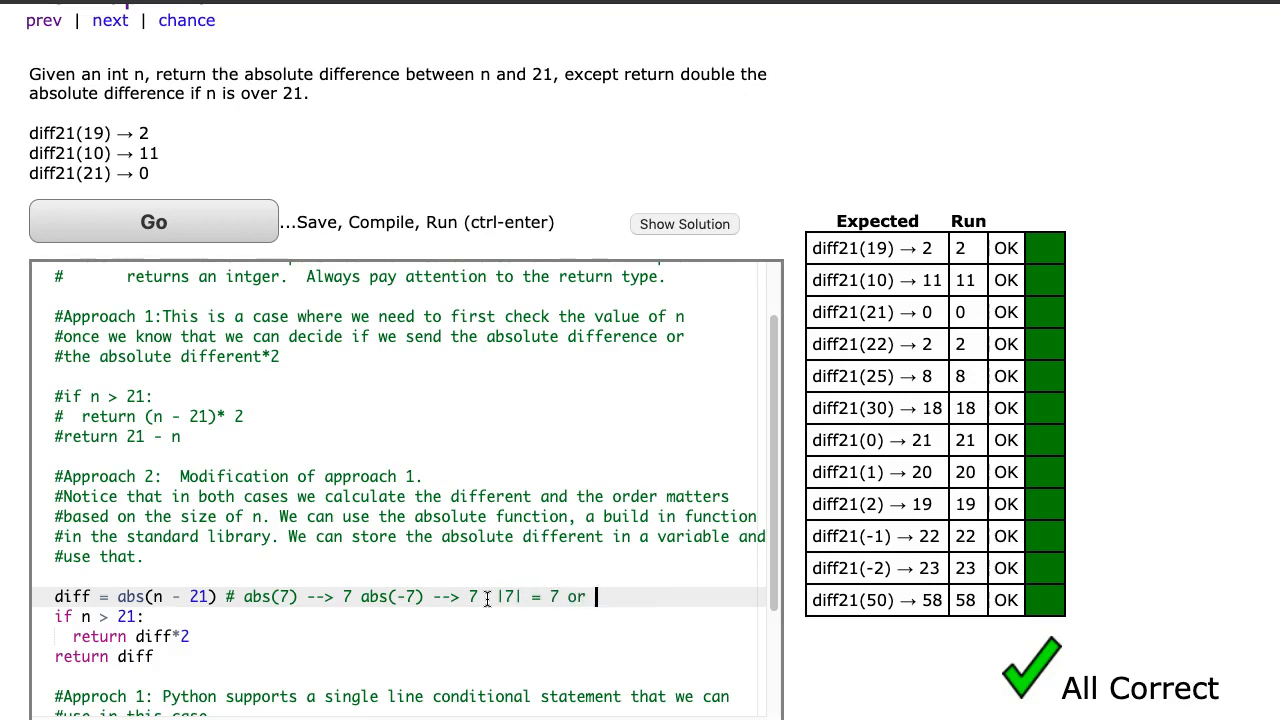
text(,)
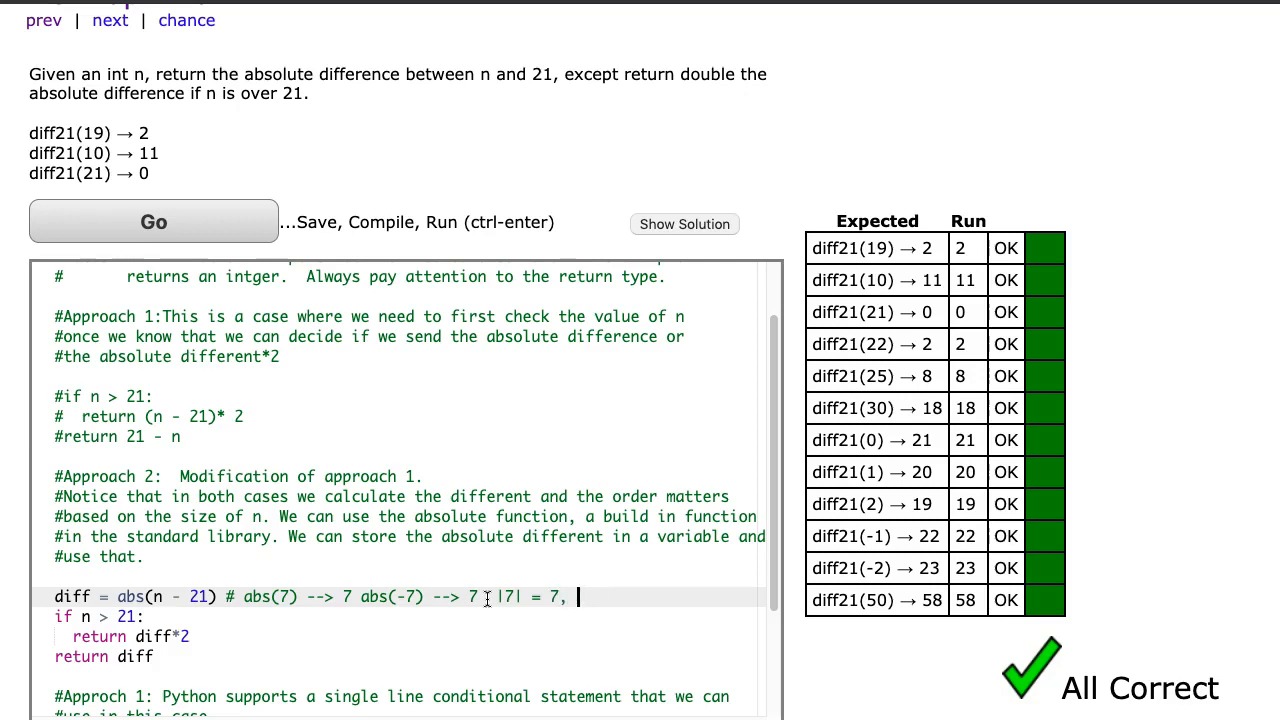
text(|-7| = 7)
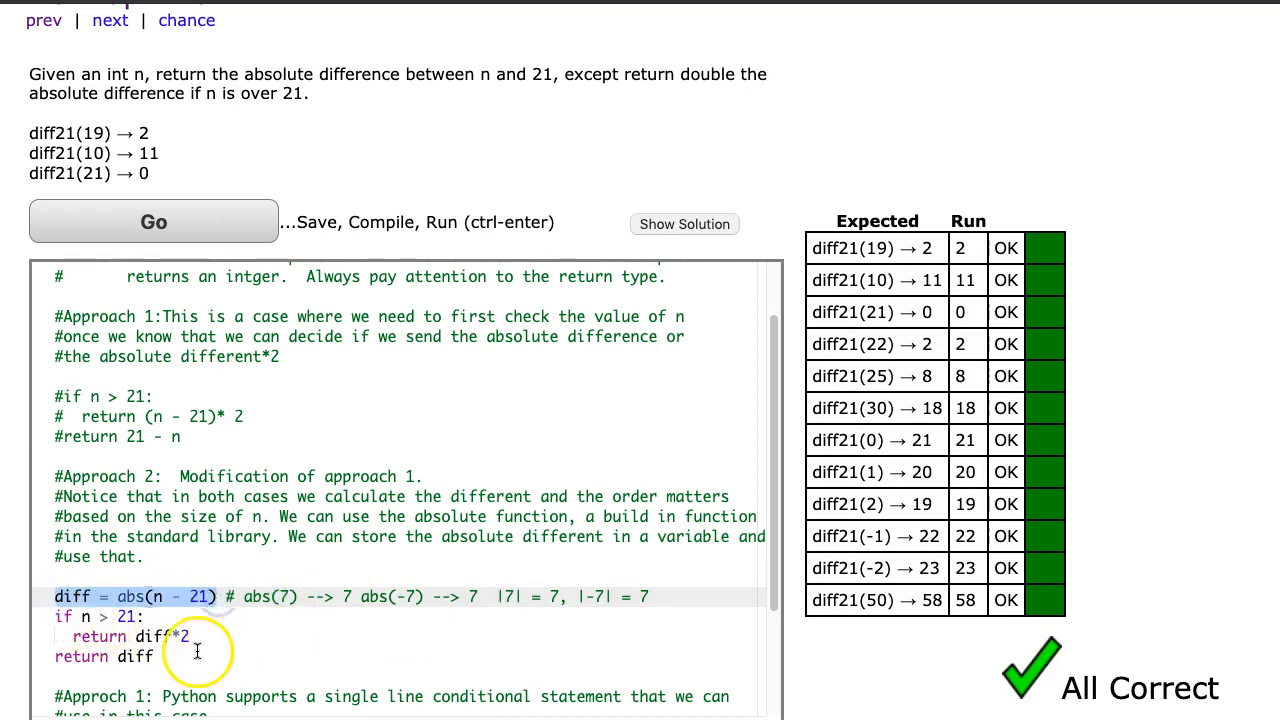
Step: Scroll down and begin commenting out the Approach 2 code
scroll(down, 3)
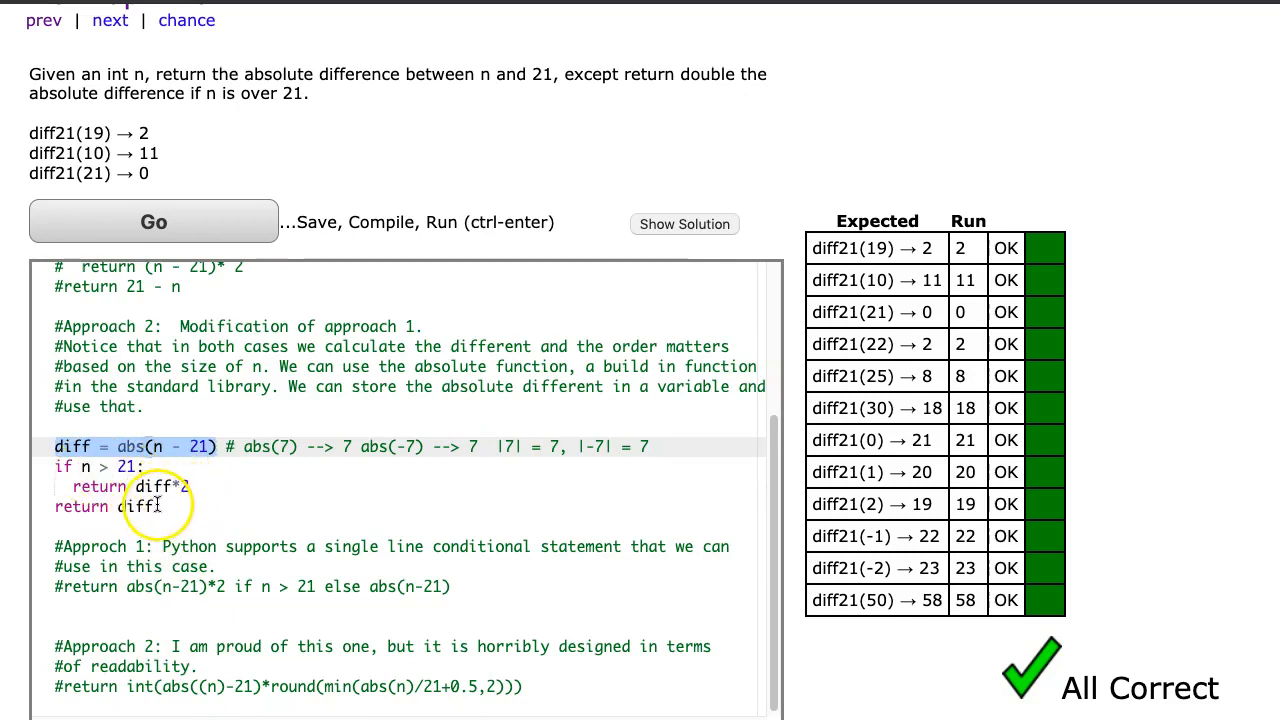
click(153, 221)
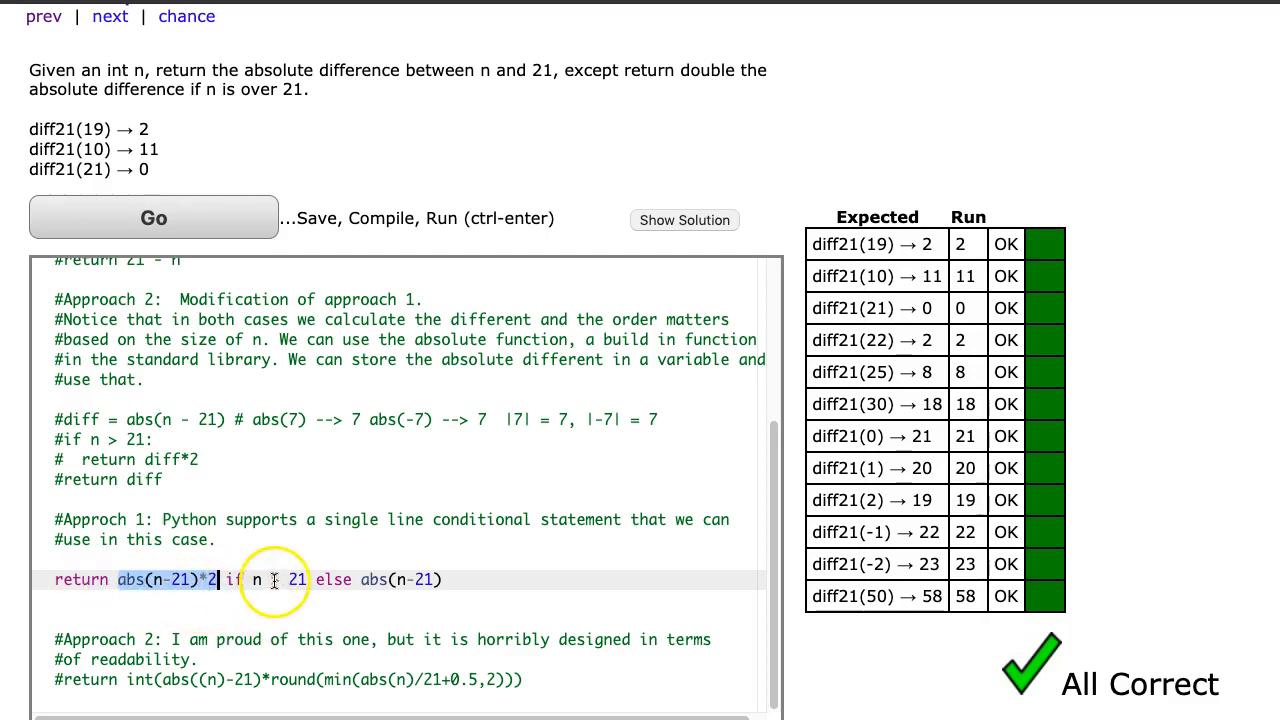
mouse_move(450, 577)
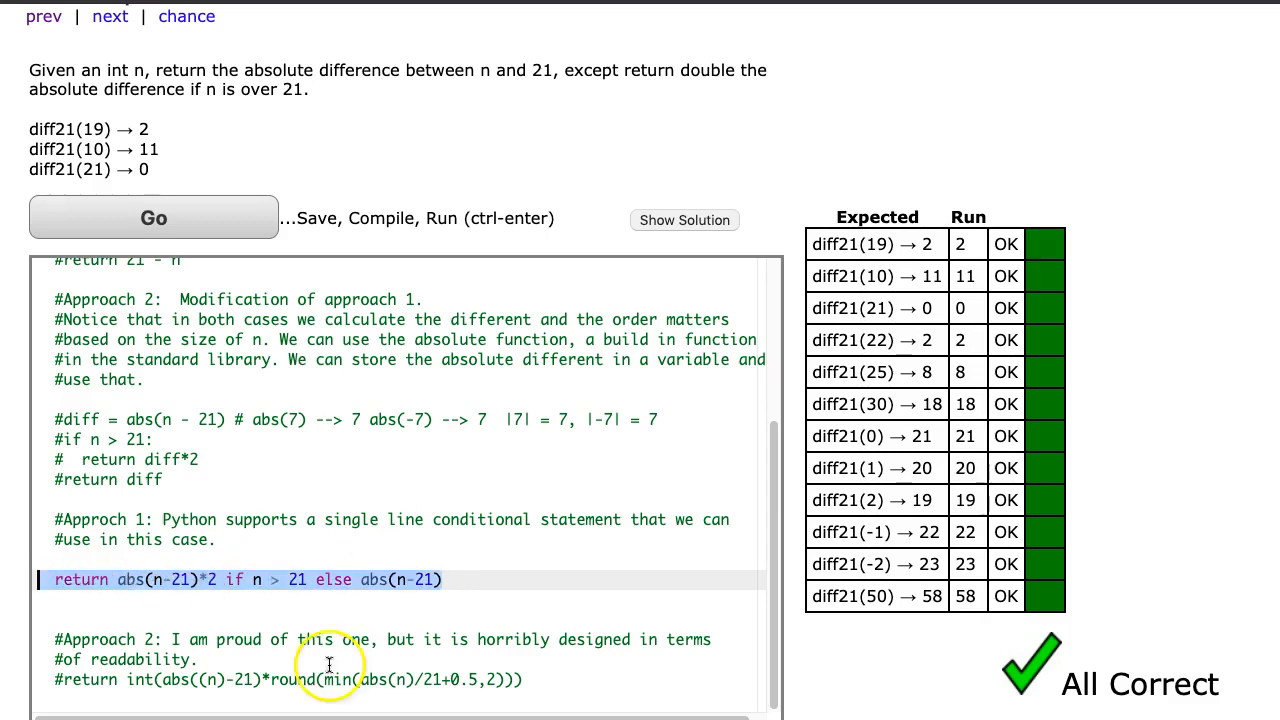
Step: Scroll to the int/round/min return formula and run it against all tests
scroll(down, 3)
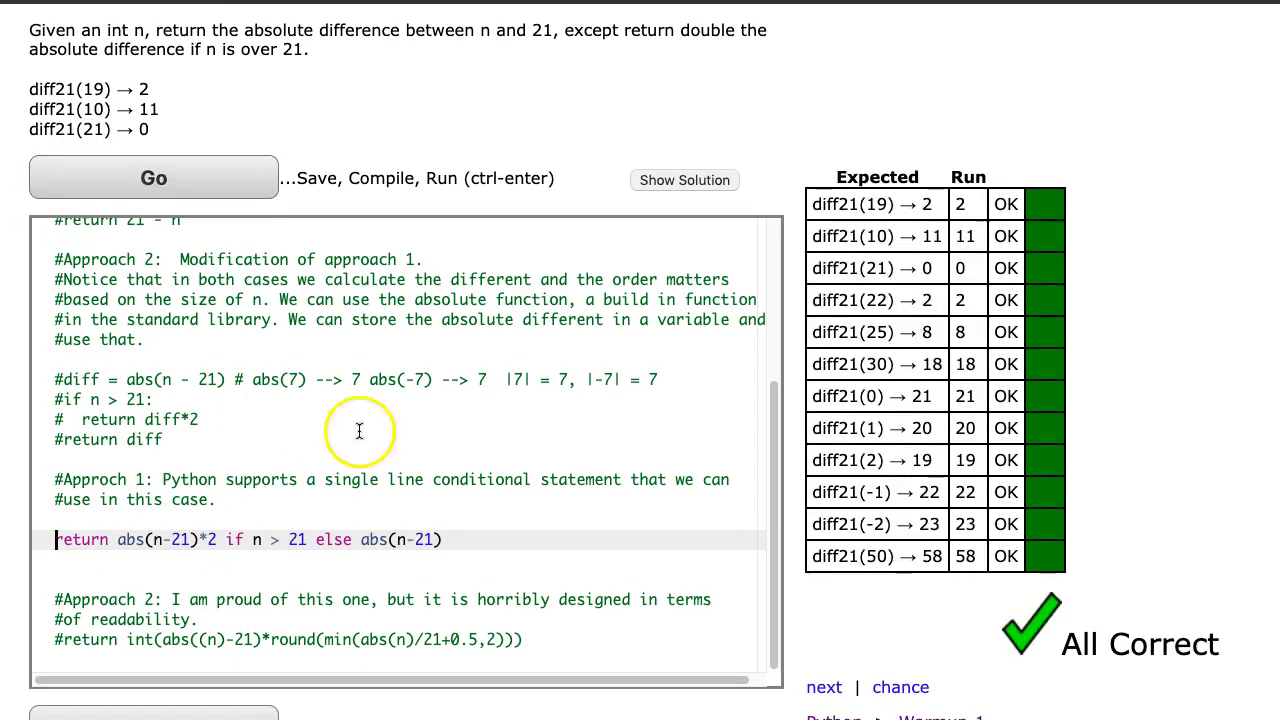
scroll(down, 3)
text(#)
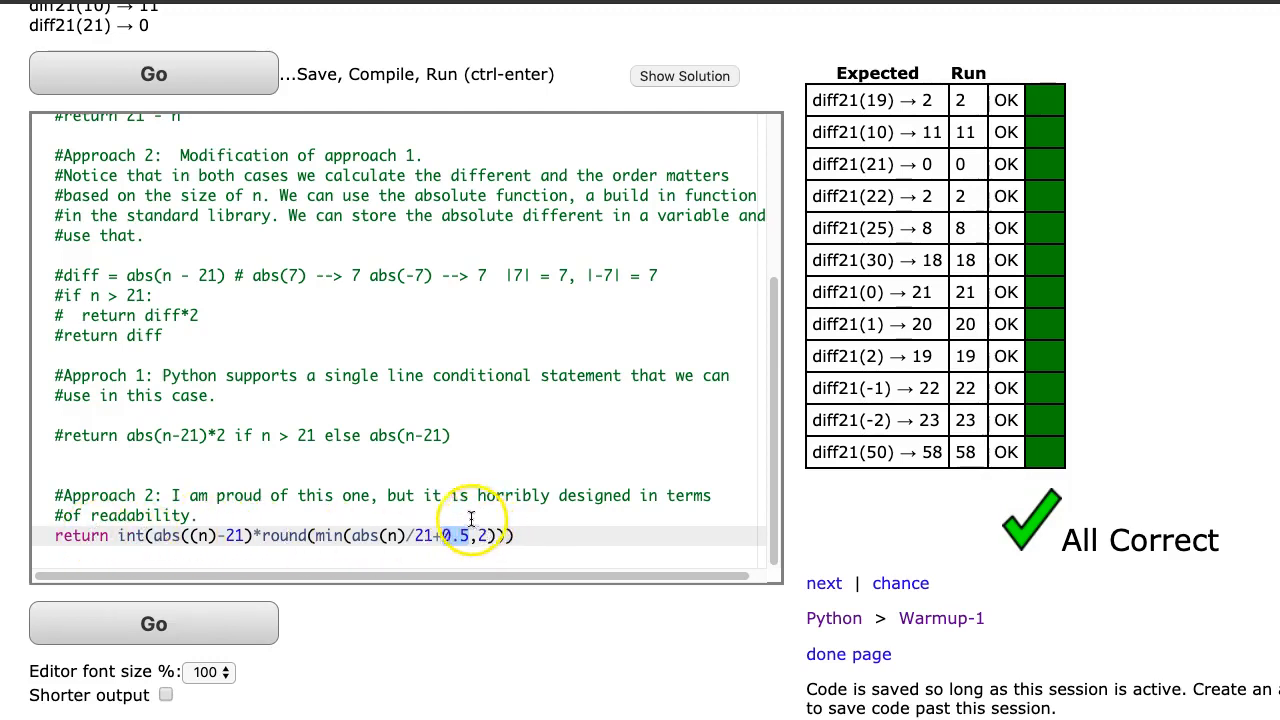
click(153, 74)
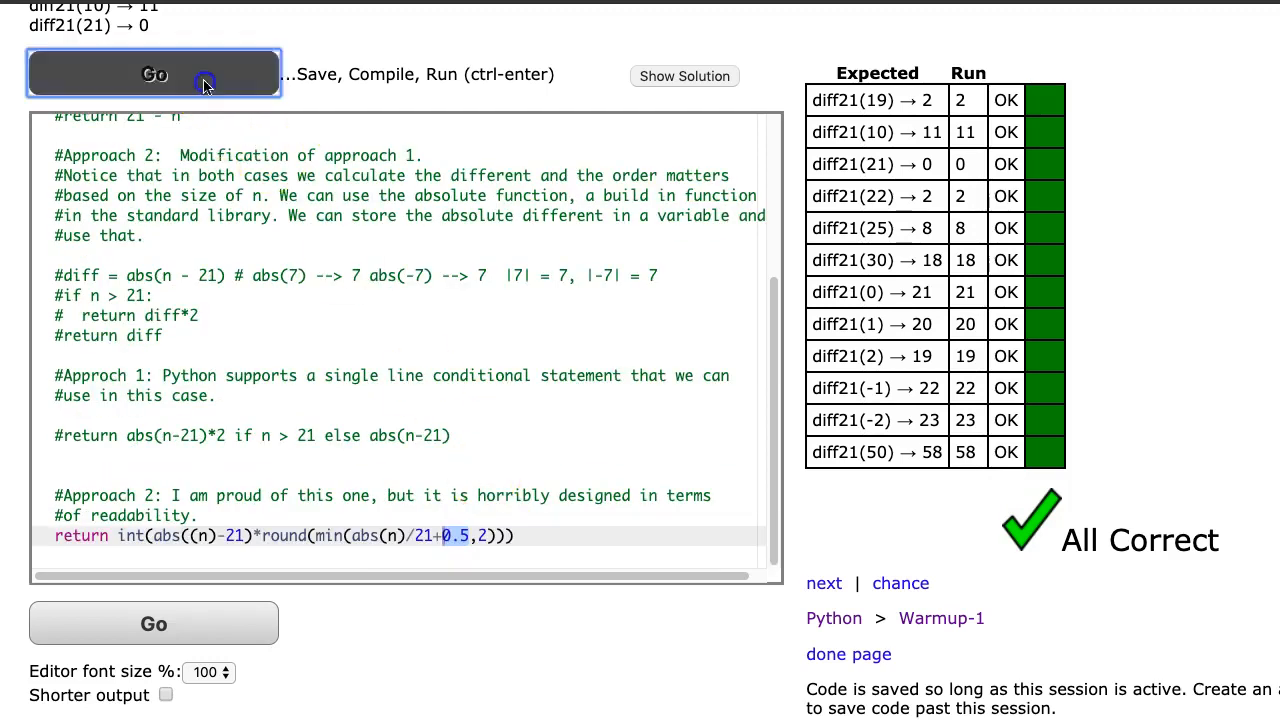